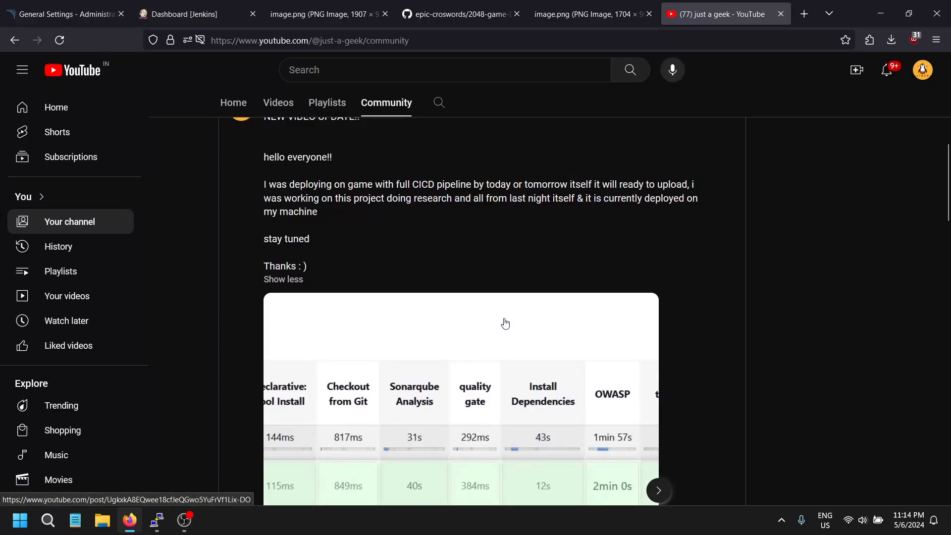
# Step: Switch to the 2048 game repository tab, then glance at the deployed 2048 game screenshot
pyautogui.scroll(3)
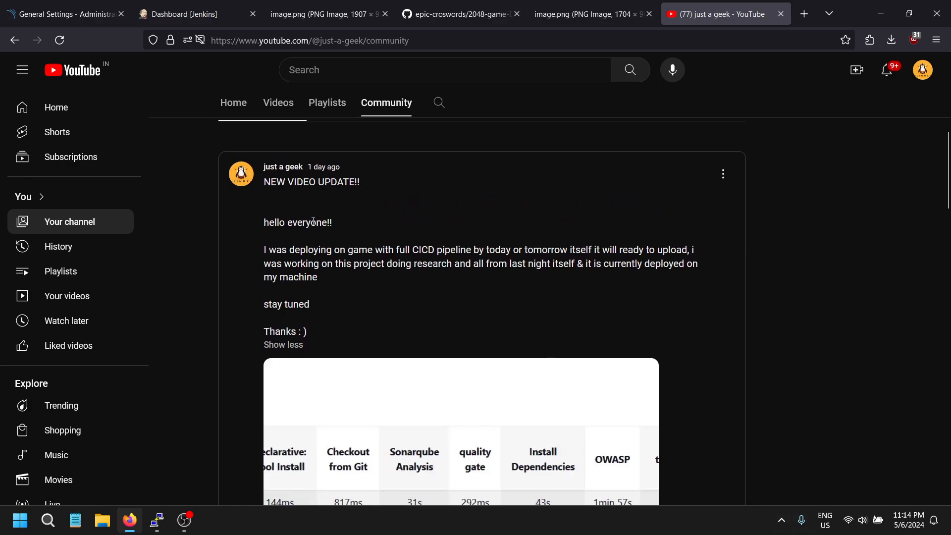
pyautogui.scroll(-3)
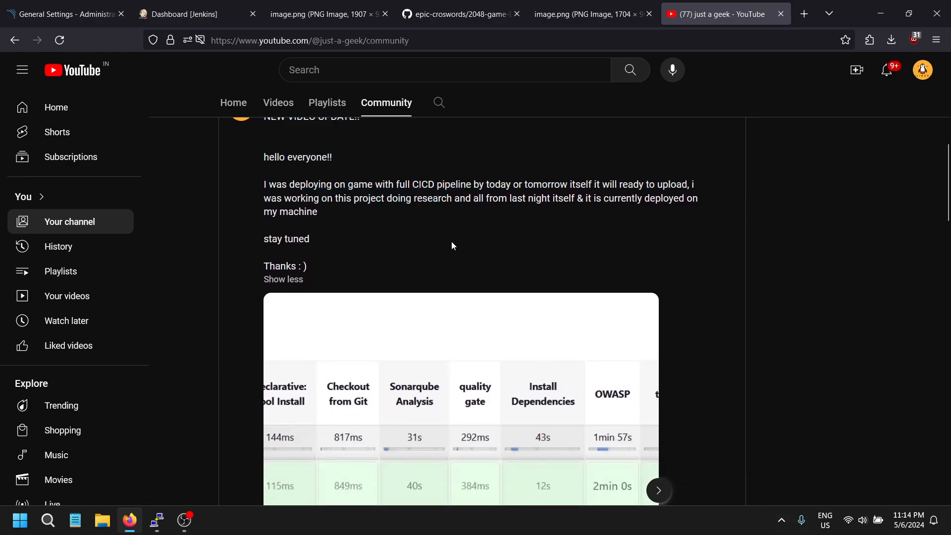
pyautogui.moveTo(551, 400)
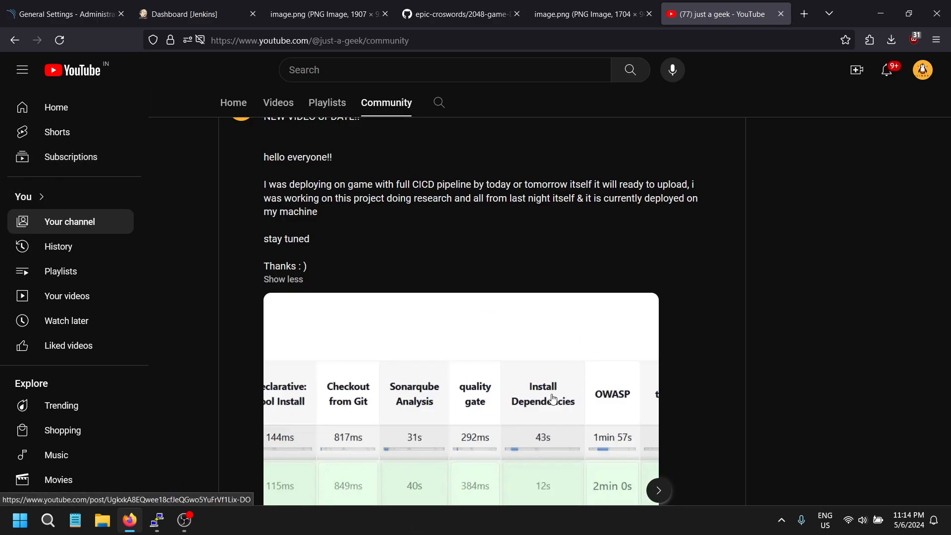
pyautogui.moveTo(751, 382)
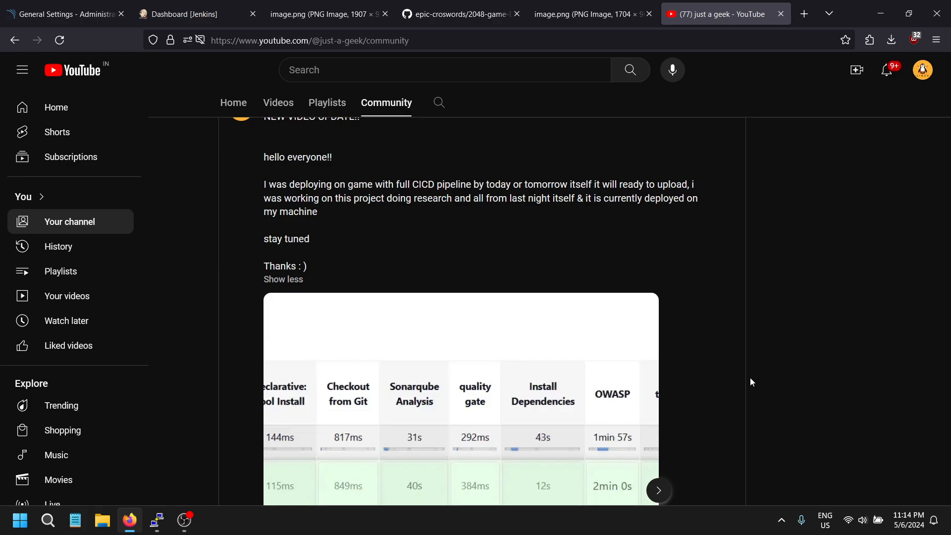
pyautogui.moveTo(390, 388)
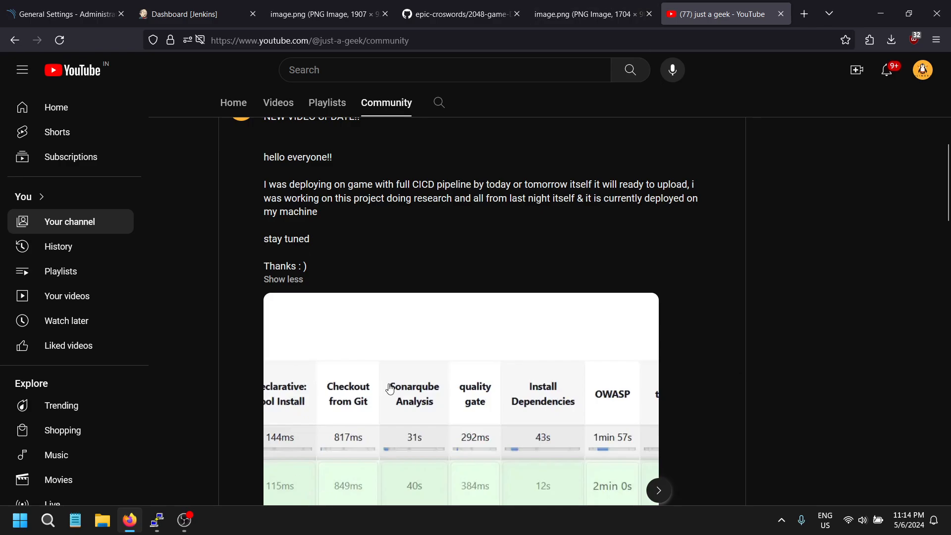
pyautogui.moveTo(571, 104)
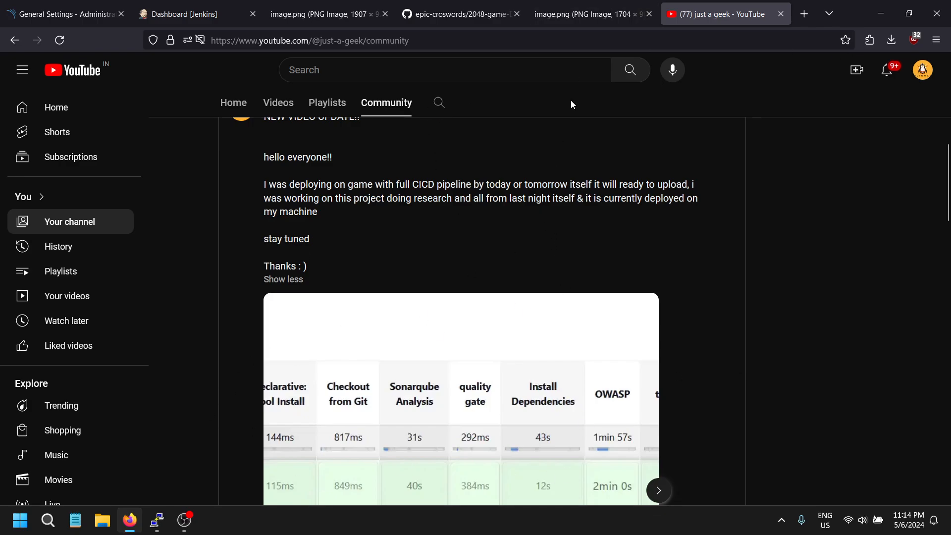
pyautogui.click(460, 13)
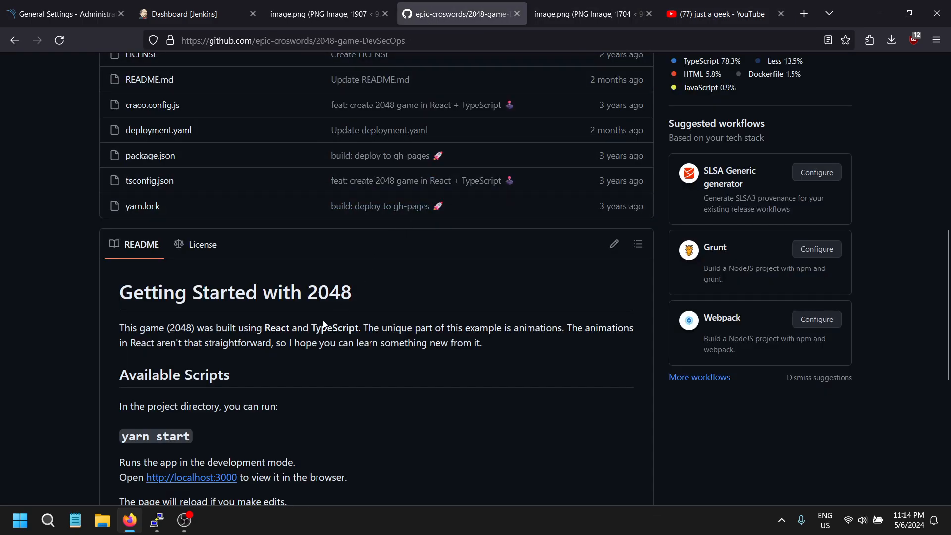
pyautogui.click(585, 13)
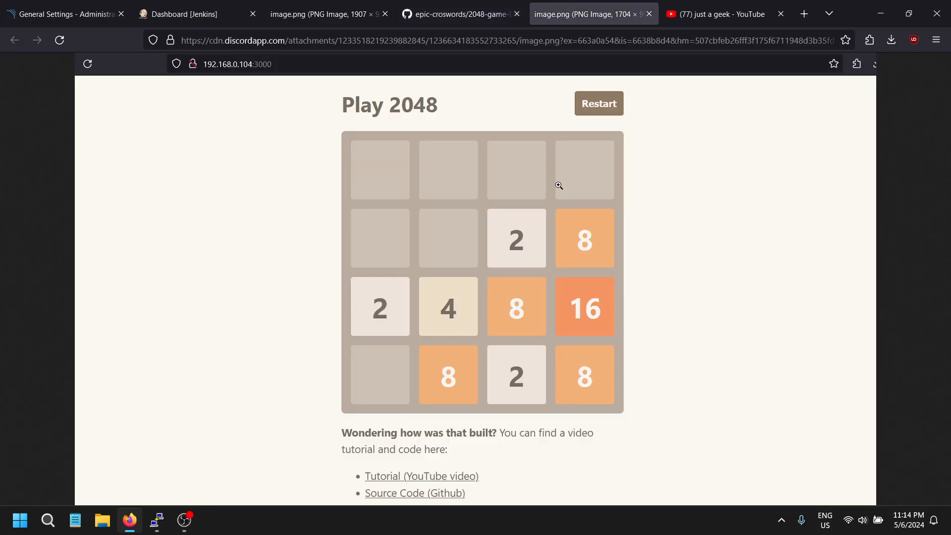
pyautogui.moveTo(328, 245)
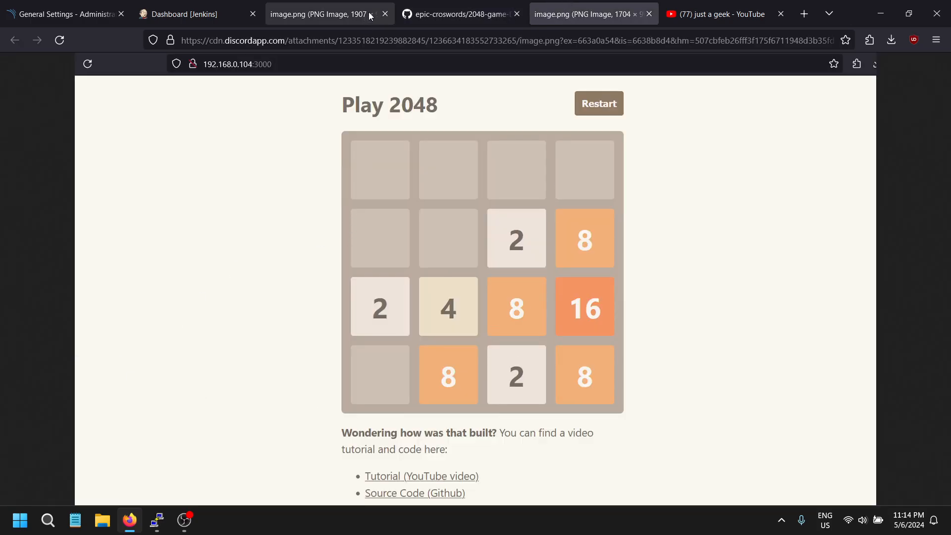
# Step: Return to the 2048-game-DevSecOps repository and scroll to its file list with Dockerfile and JenkinsFile
pyautogui.click(458, 12)
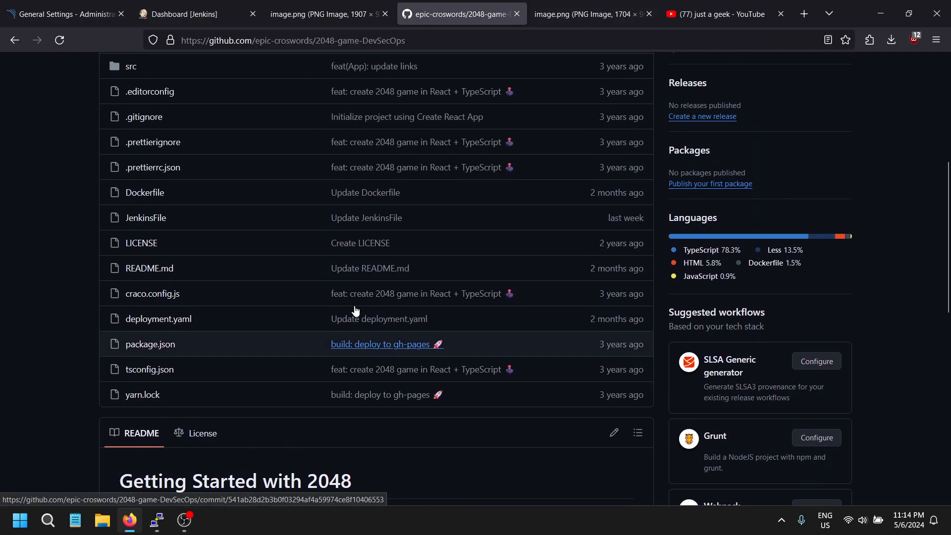
pyautogui.scroll(3)
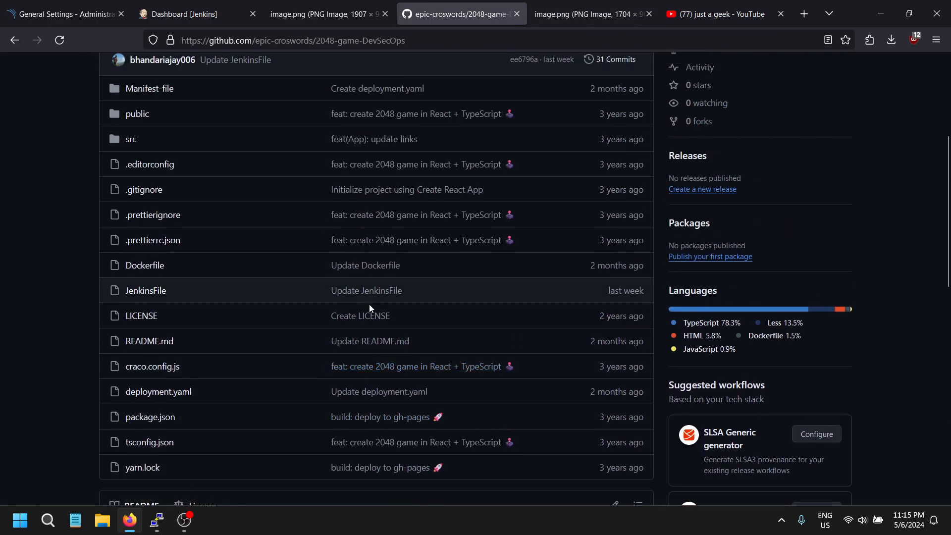
pyautogui.moveTo(409, 298)
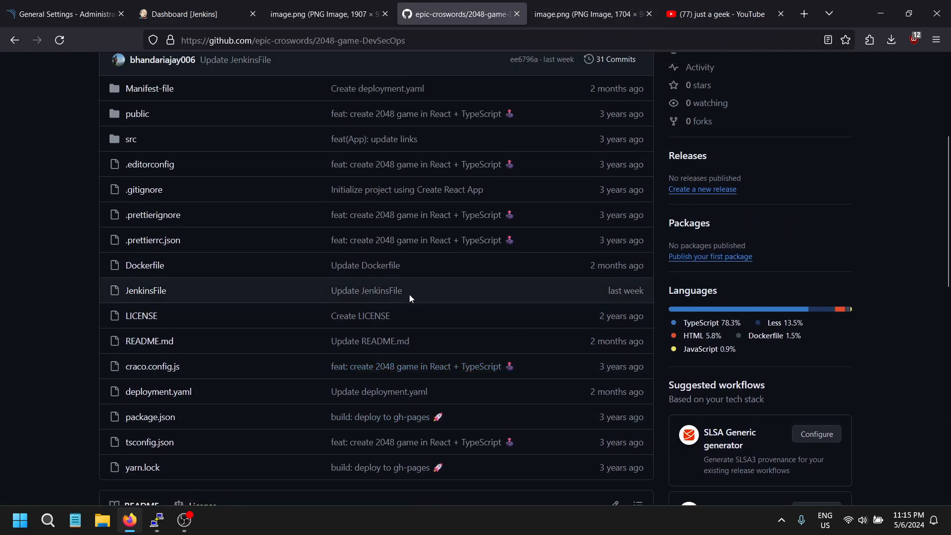
pyautogui.scroll(-3)
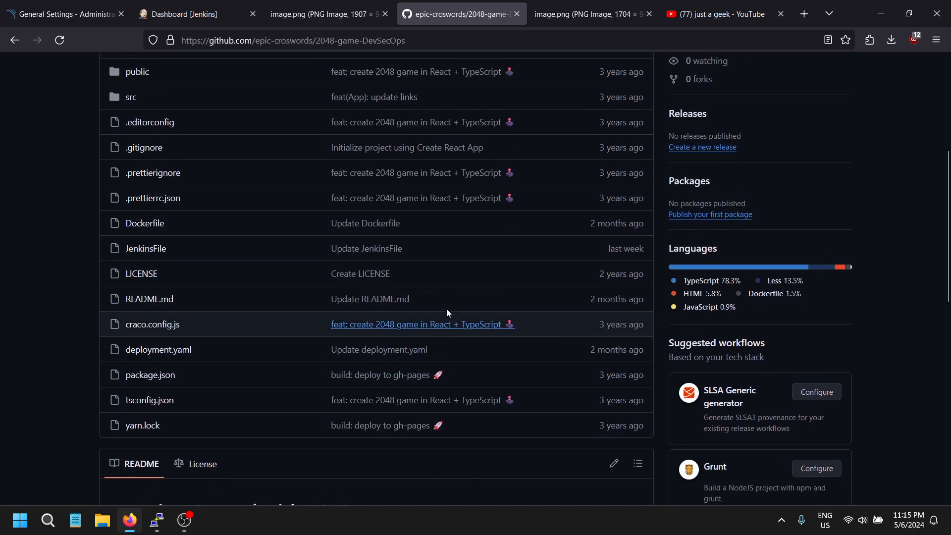
pyautogui.scroll(3)
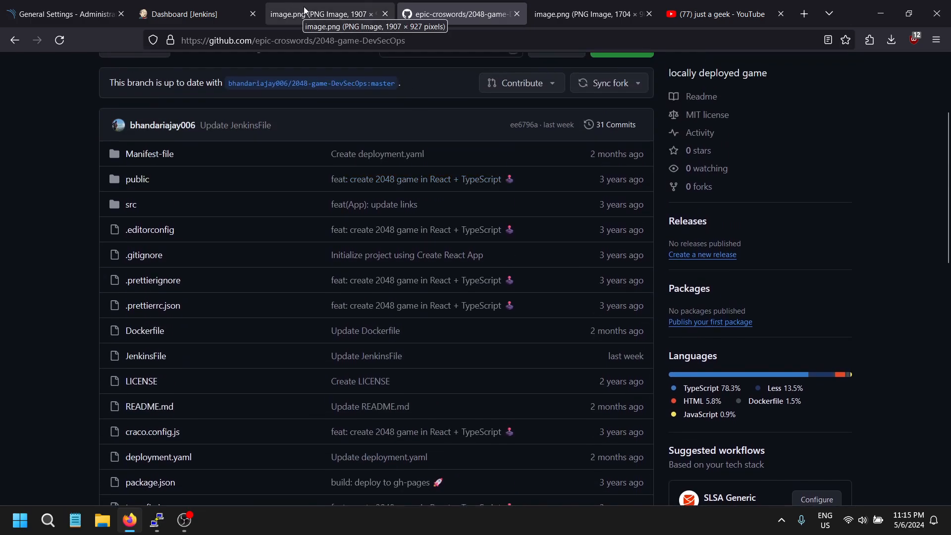
# Step: Bring up the image.png screenshot of the 2048 job stage view with builds #27, #26 and #5
pyautogui.click(328, 14)
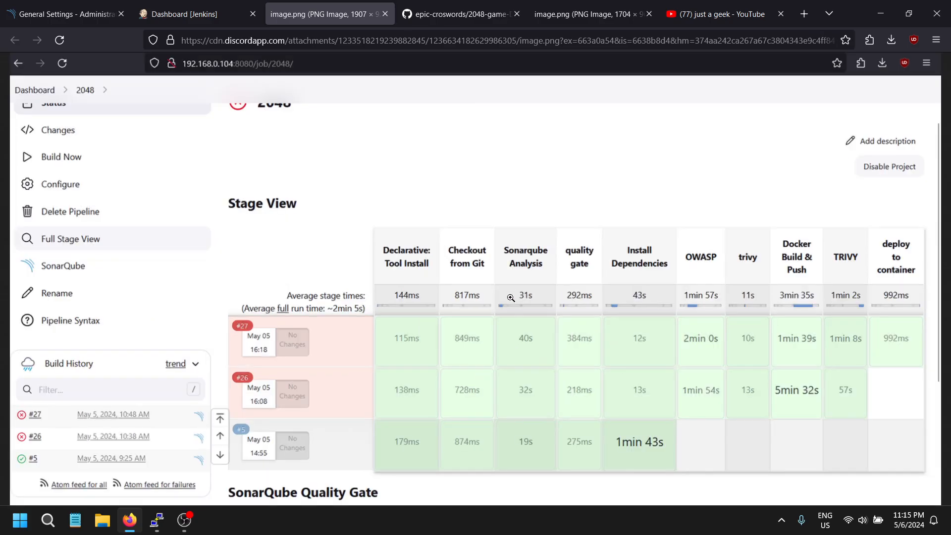
pyautogui.moveTo(439, 279)
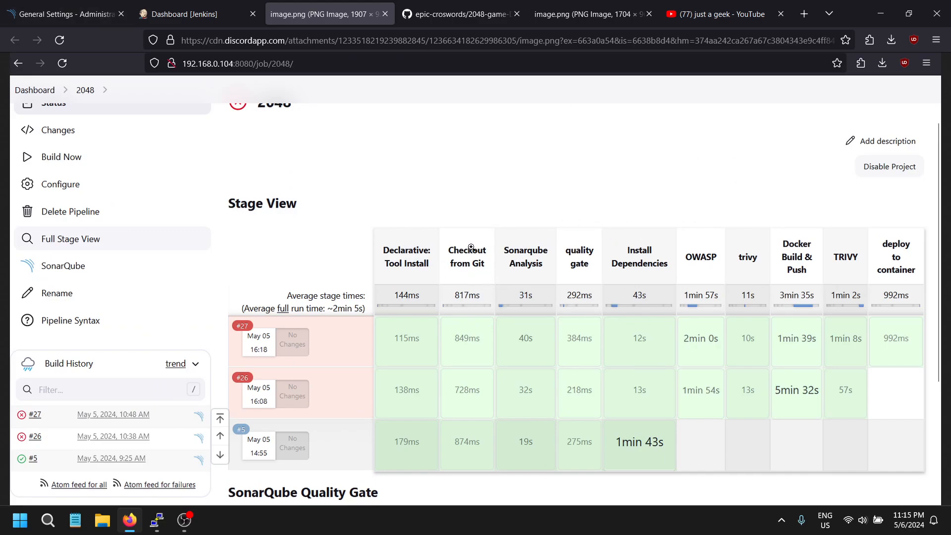
pyautogui.moveTo(509, 287)
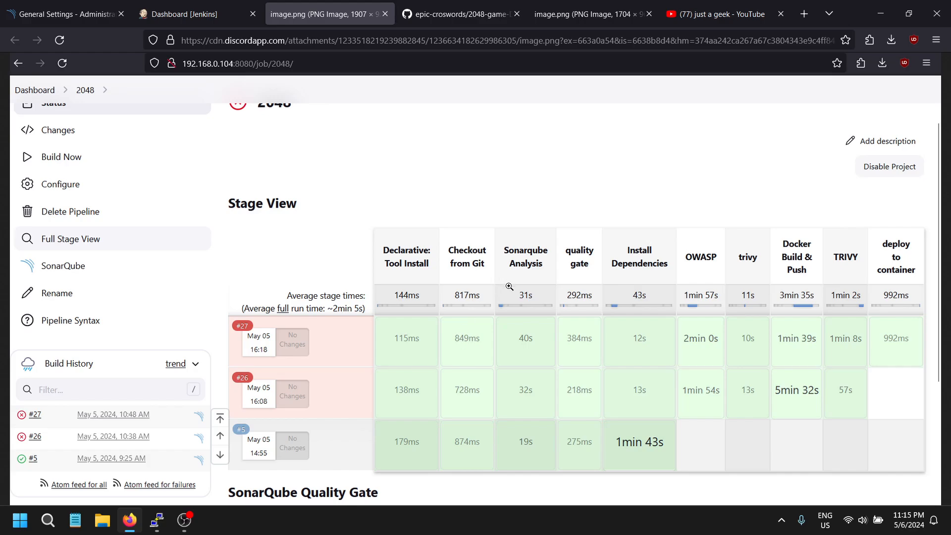
pyautogui.moveTo(520, 298)
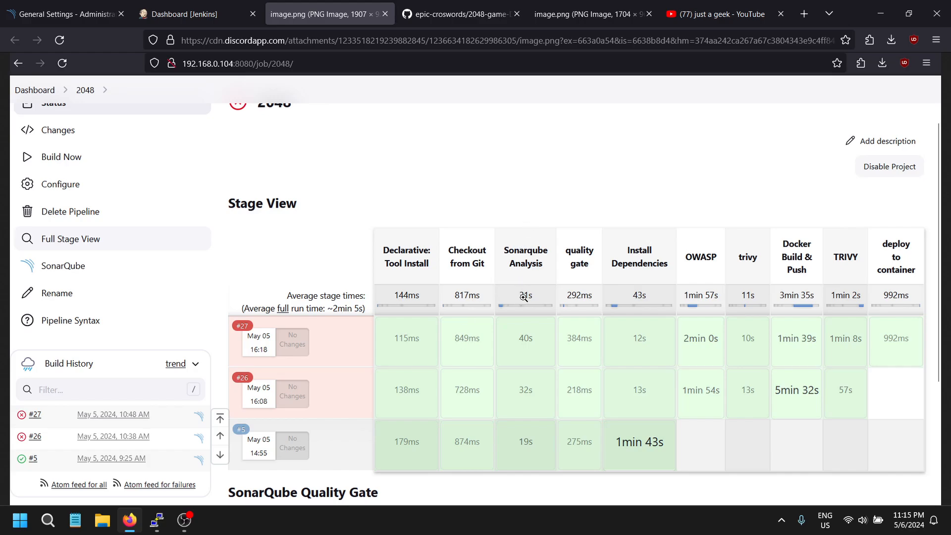
pyautogui.moveTo(550, 345)
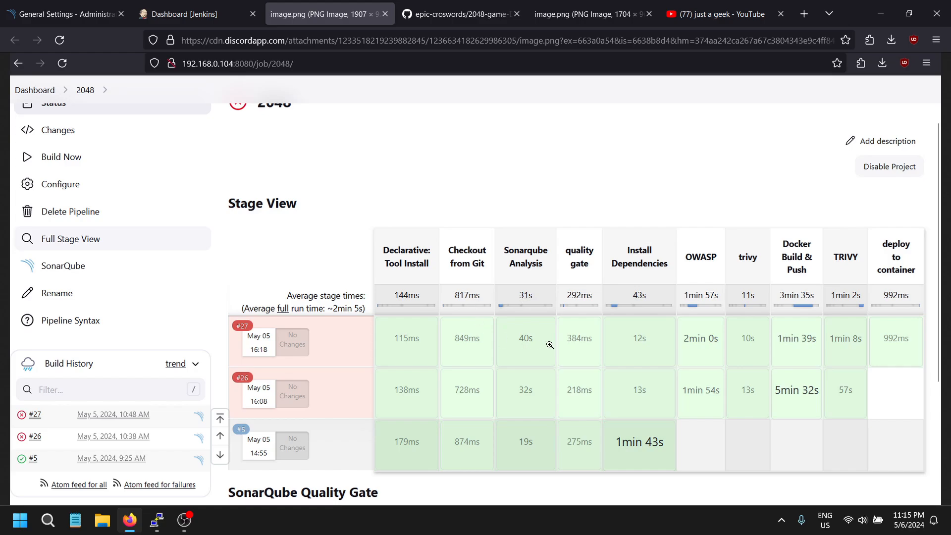
pyautogui.moveTo(513, 320)
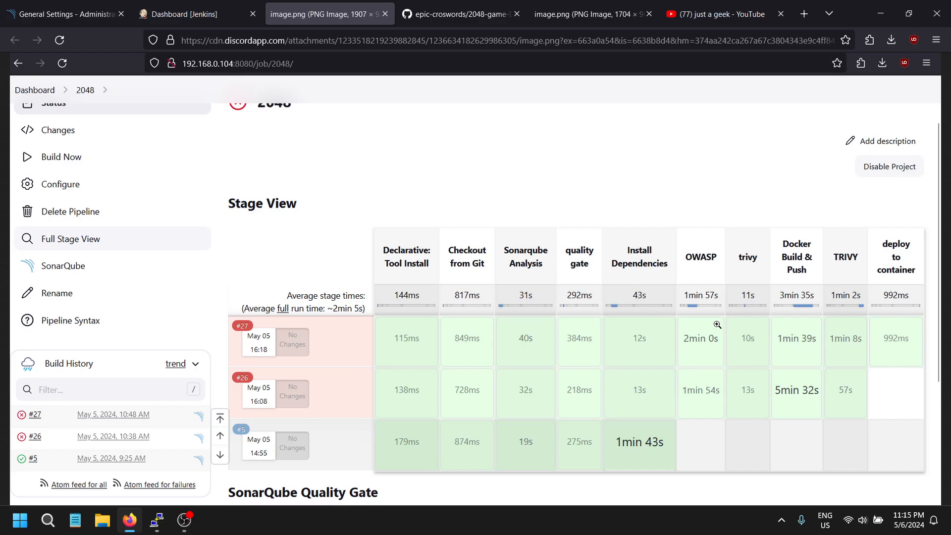
pyautogui.moveTo(513, 276)
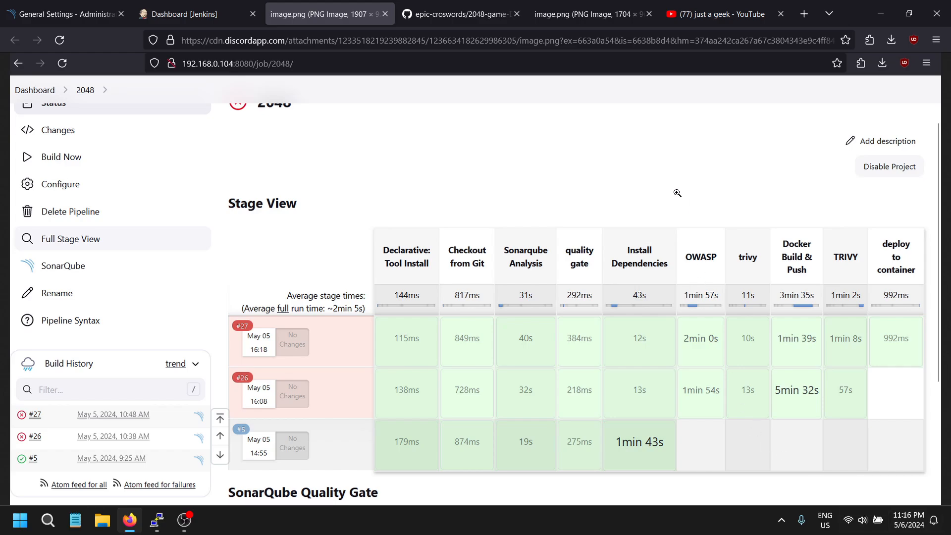
# Step: Return to the epic-croswords/2048-game-DevSecOps repository and scroll to its files and README heading
pyautogui.click(461, 13)
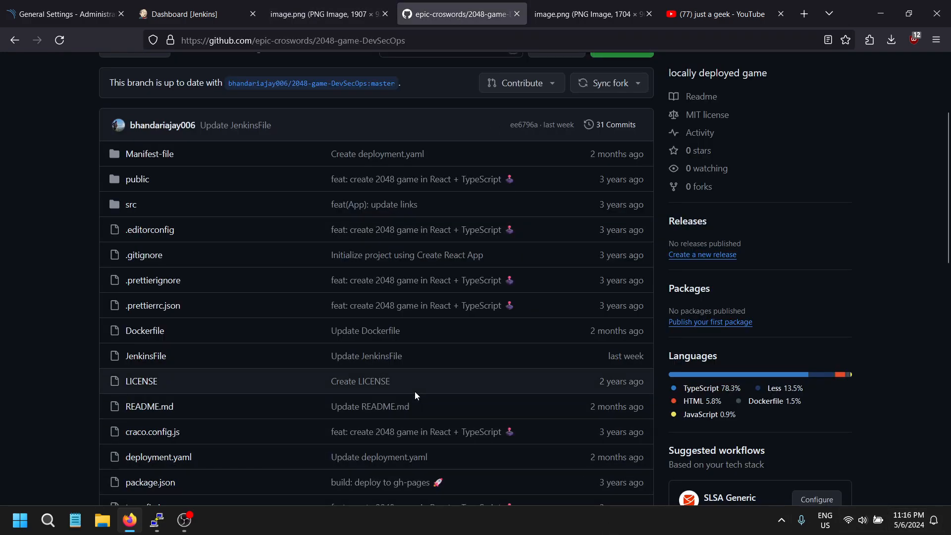
pyautogui.scroll(-3)
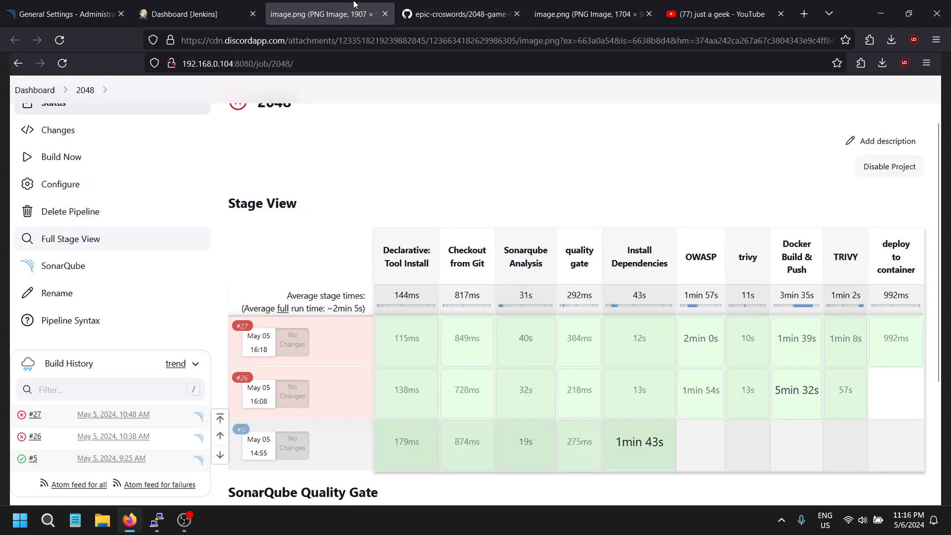
pyautogui.click(461, 13)
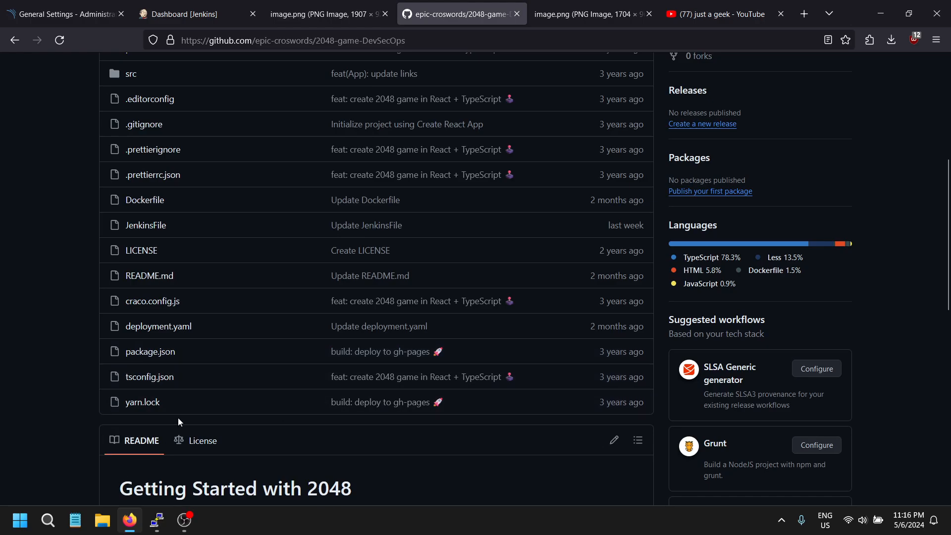
pyautogui.moveTo(522, 433)
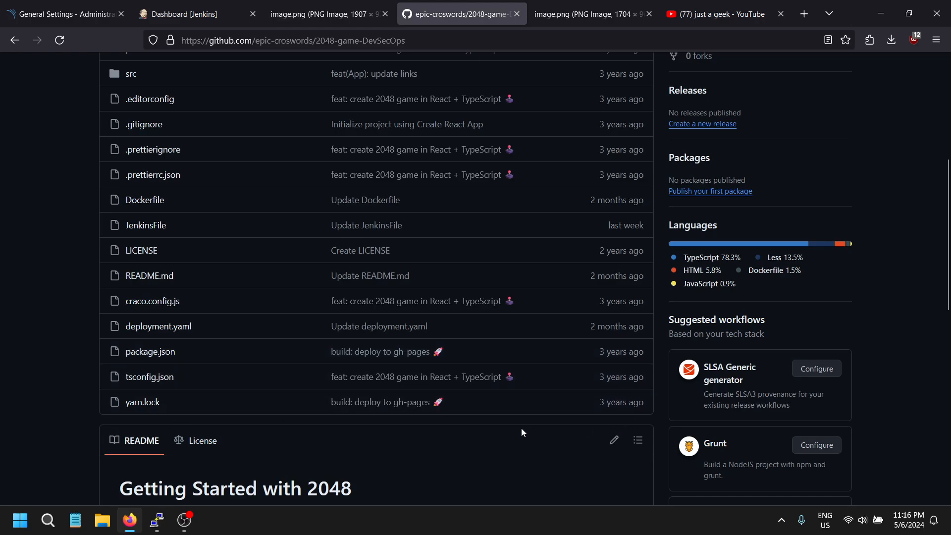
pyautogui.moveTo(393, 380)
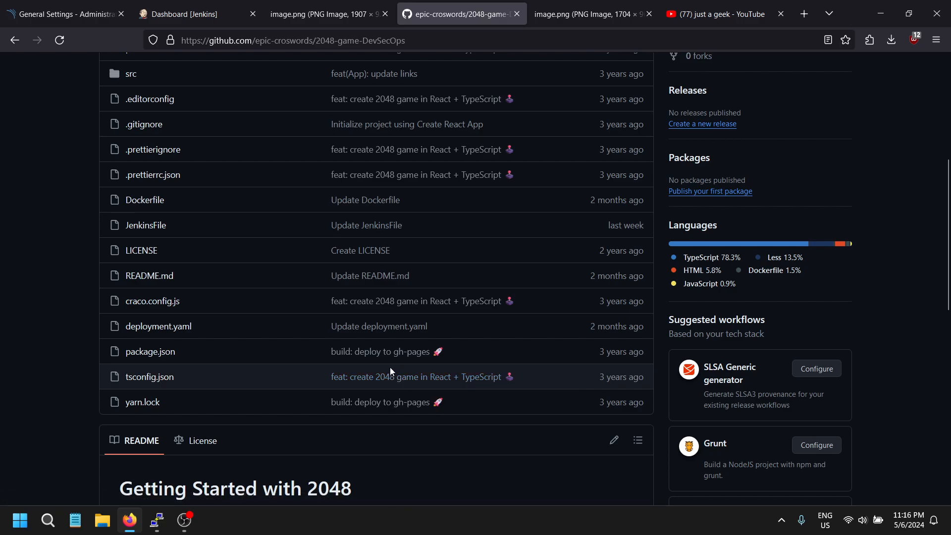
pyautogui.moveTo(151, 366)
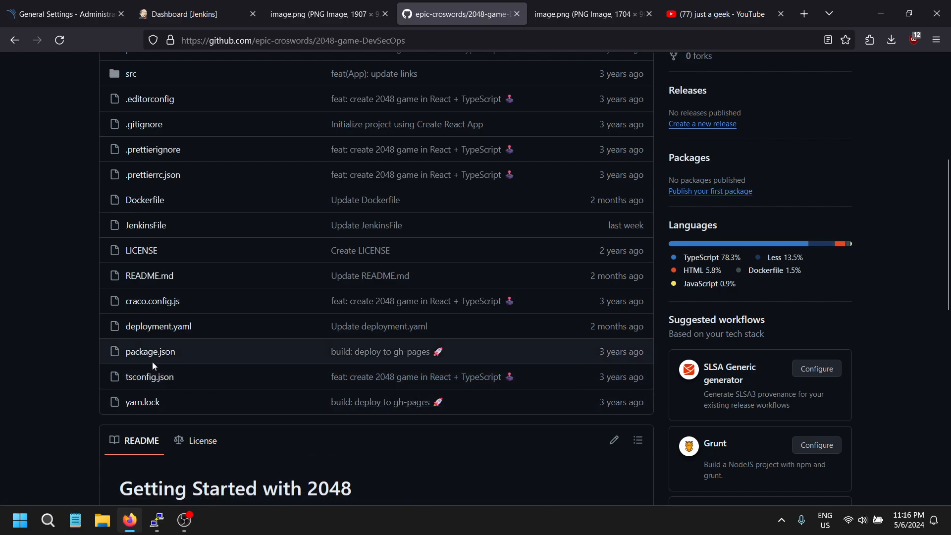
pyautogui.moveTo(149, 350)
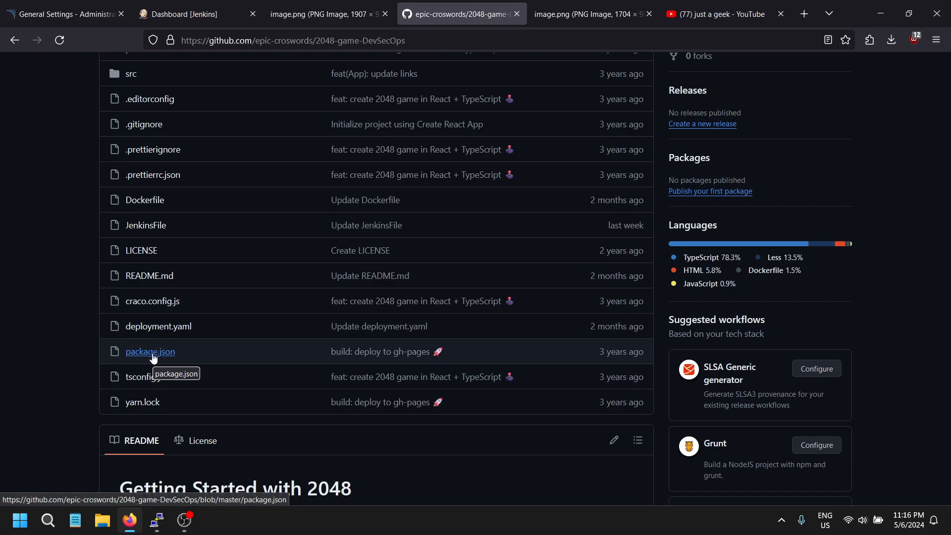
pyautogui.moveTo(184, 357)
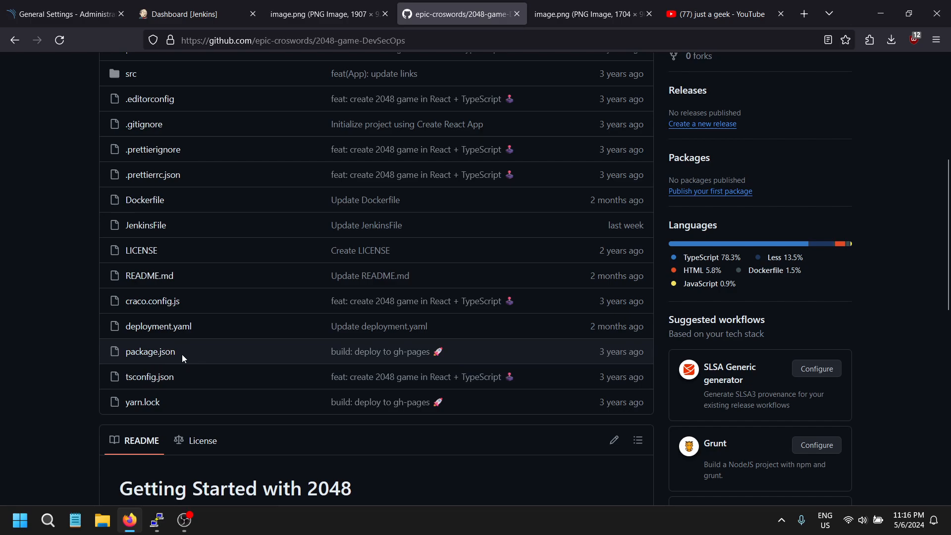
pyautogui.moveTo(170, 361)
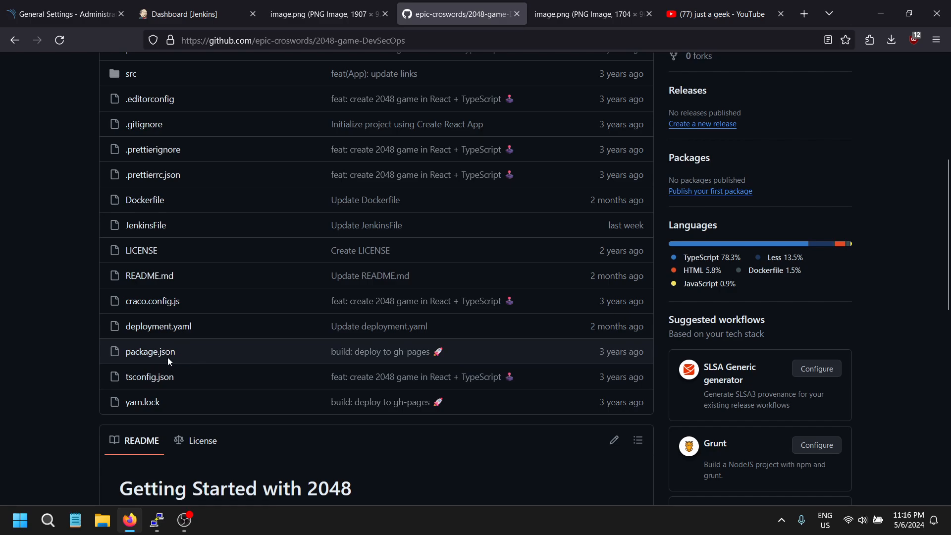
pyautogui.moveTo(149, 350)
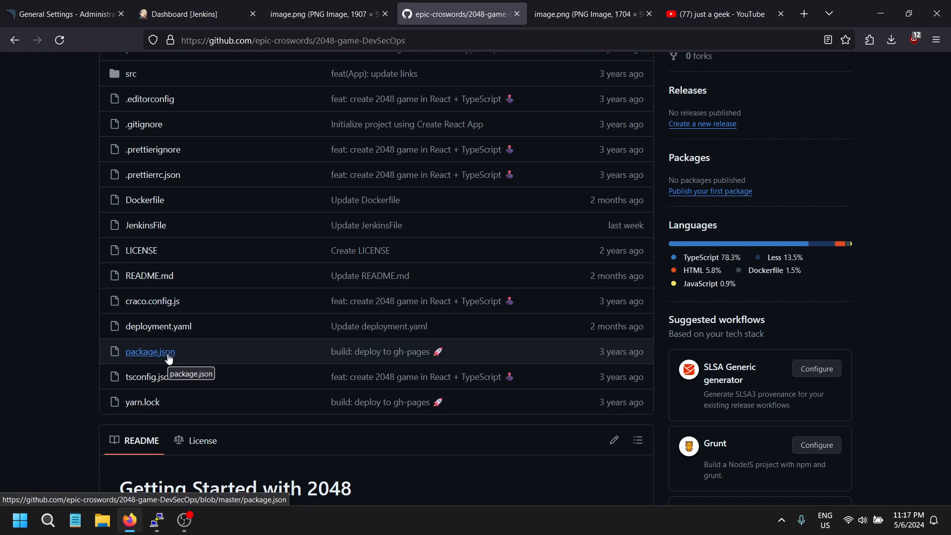
pyautogui.moveTo(210, 380)
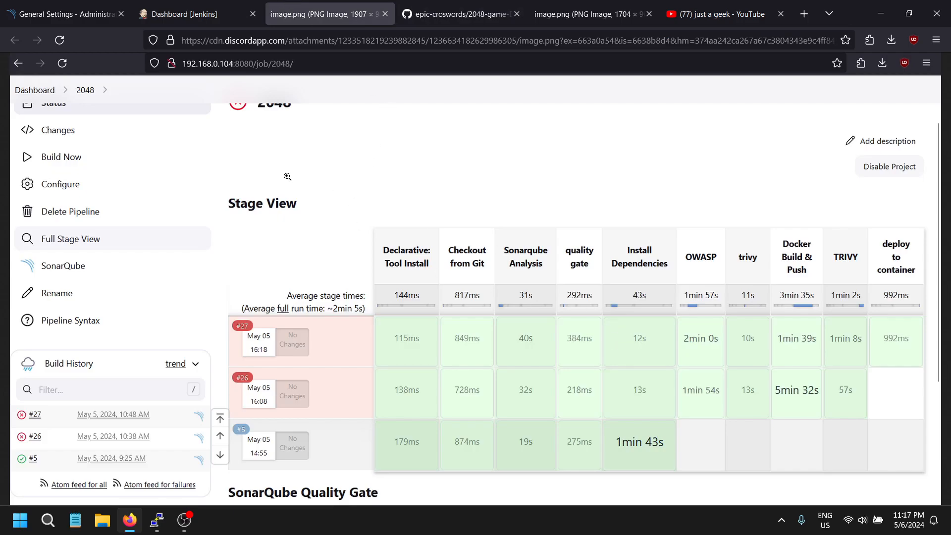
pyautogui.moveTo(603, 293)
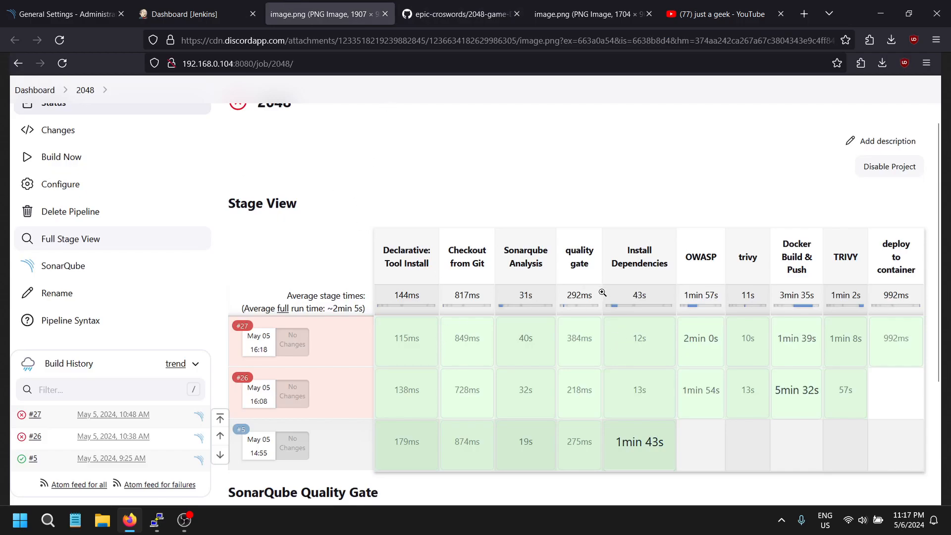
pyautogui.moveTo(884, 361)
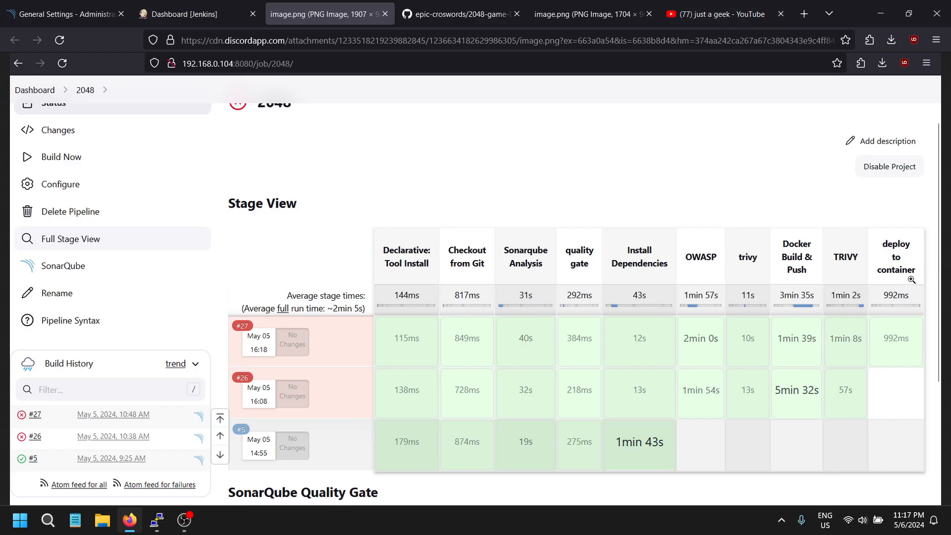
pyautogui.moveTo(819, 332)
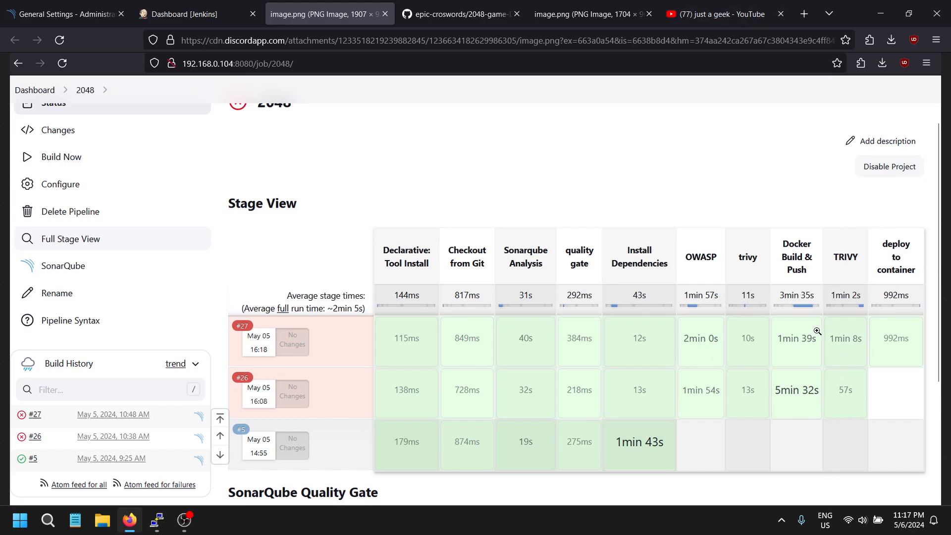
pyautogui.moveTo(549, 294)
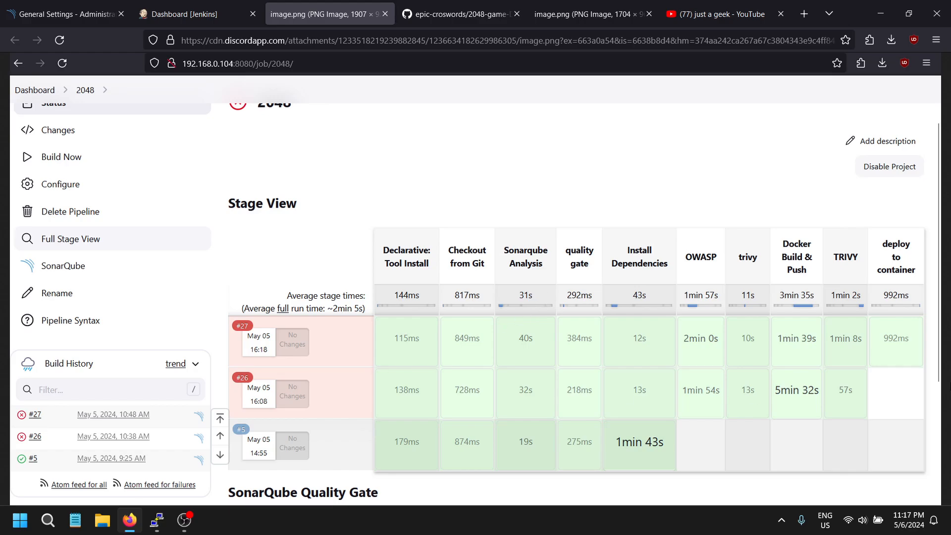
pyautogui.moveTo(8, 255)
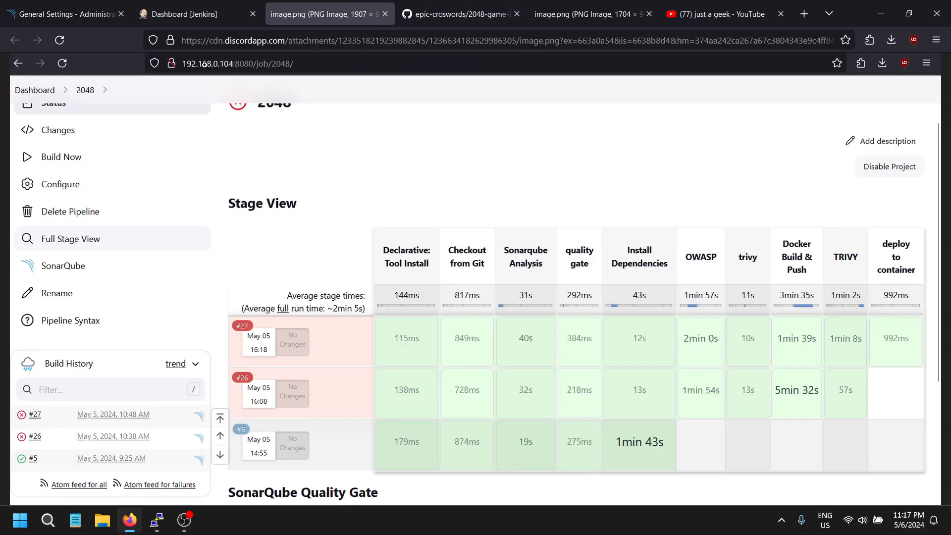
# Step: Go to the live Jenkins instance and list the available plugins under Manage Jenkins > Plugins
pyautogui.click(194, 13)
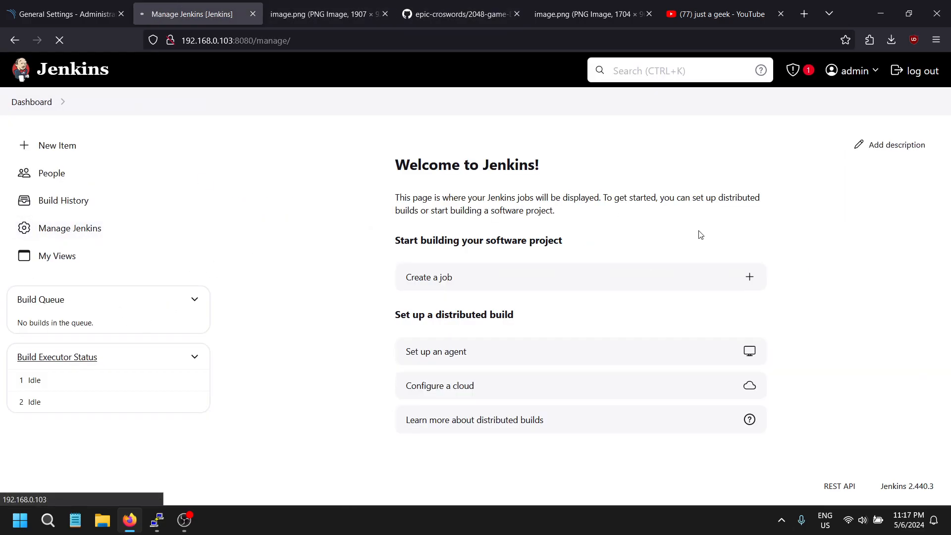
pyautogui.click(70, 228)
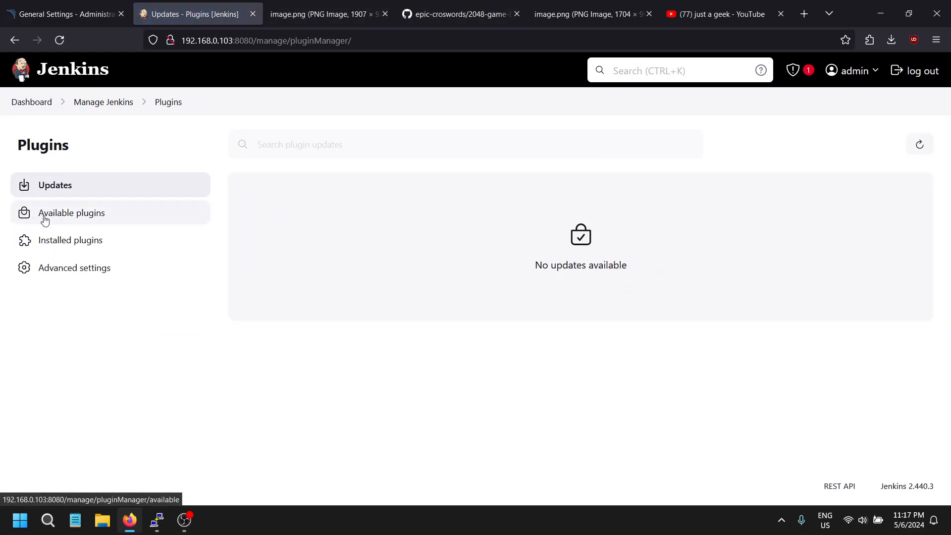
pyautogui.click(72, 212)
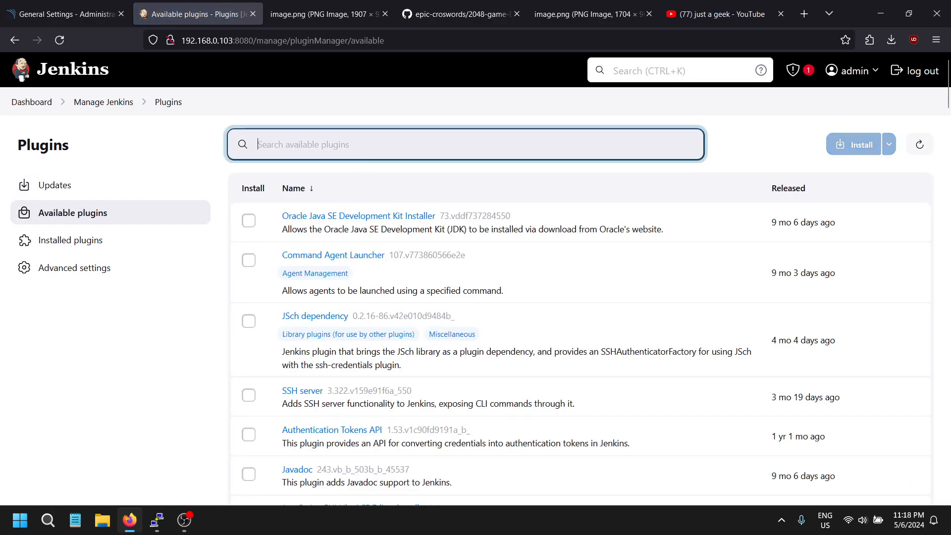
# Step: Search 'owasp' and tick OWASP Dependency-Check along with the Docker plugins for installation
pyautogui.write('owasp')
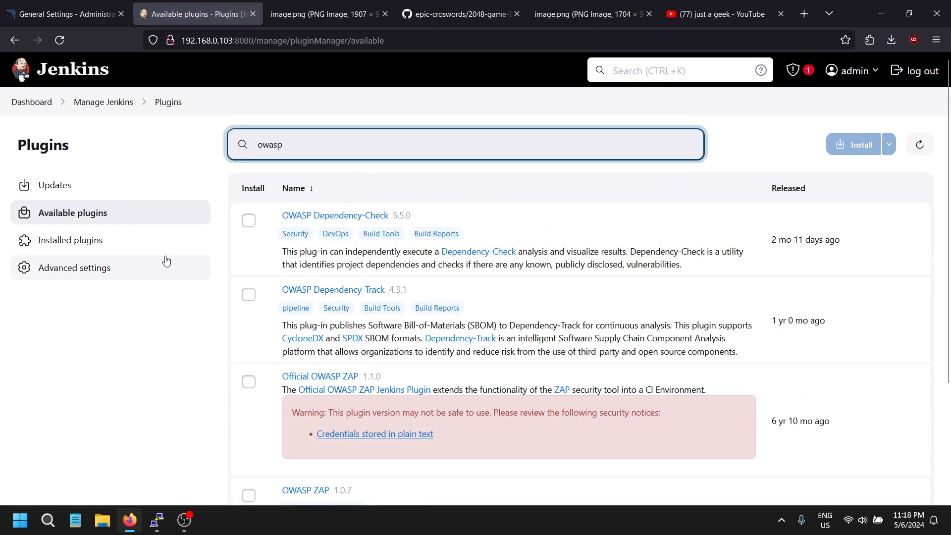
pyautogui.click(248, 220)
pyautogui.write('docker')
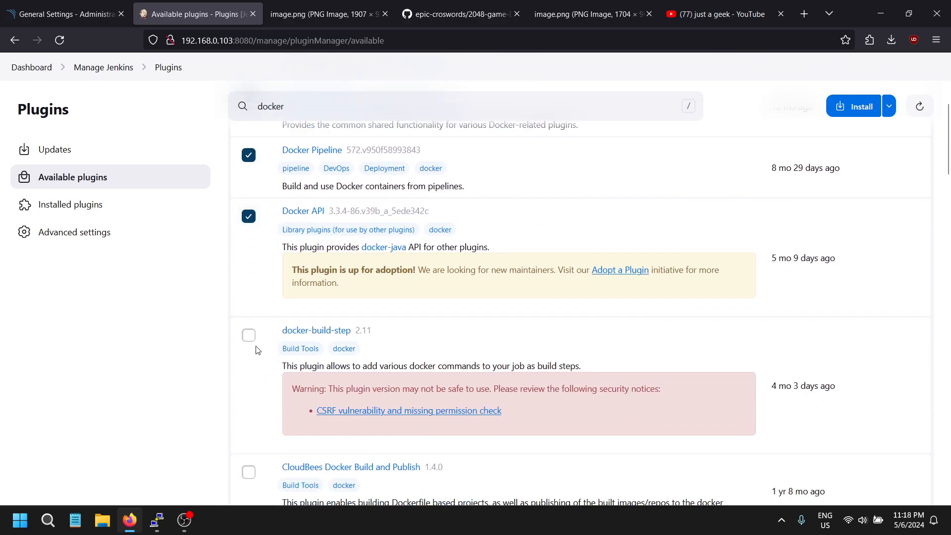
pyautogui.scroll(3)
pyautogui.write('e')
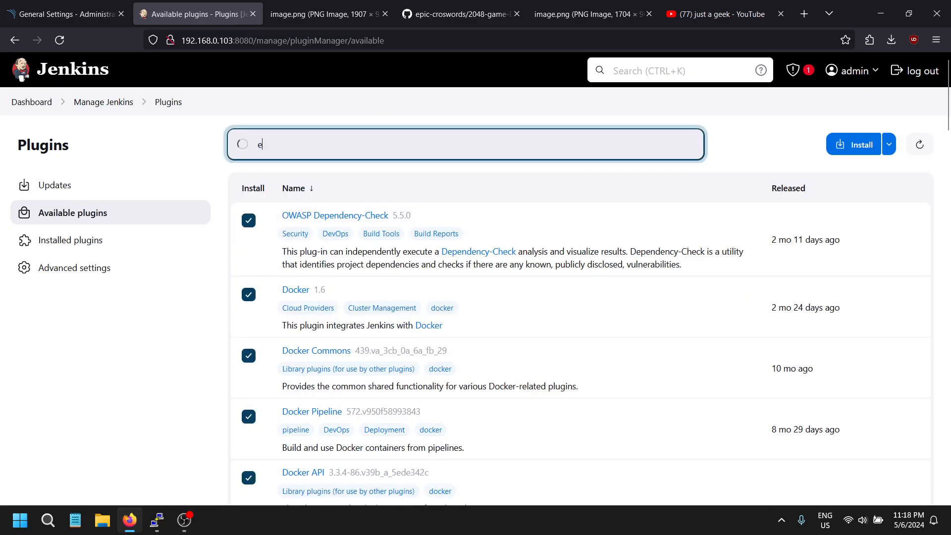
# Step: Search 'eclipse' and tick the Eclipse Temurin installer plugin for installation
pyautogui.write('cl')
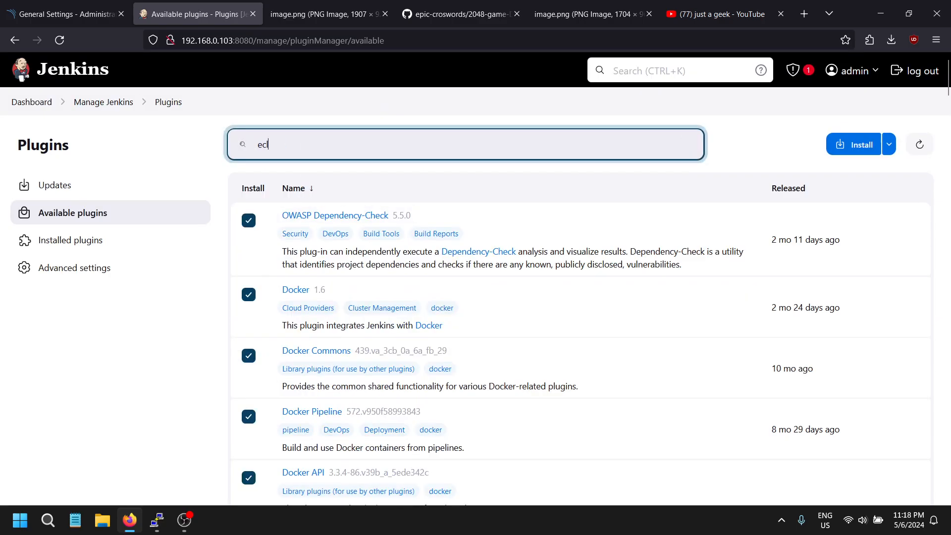
pyautogui.write('ip')
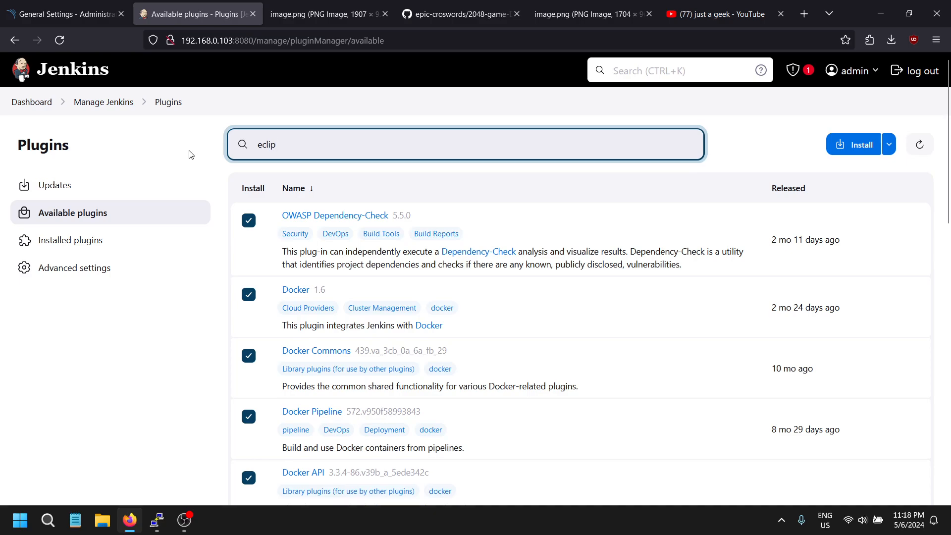
pyautogui.scroll(-3)
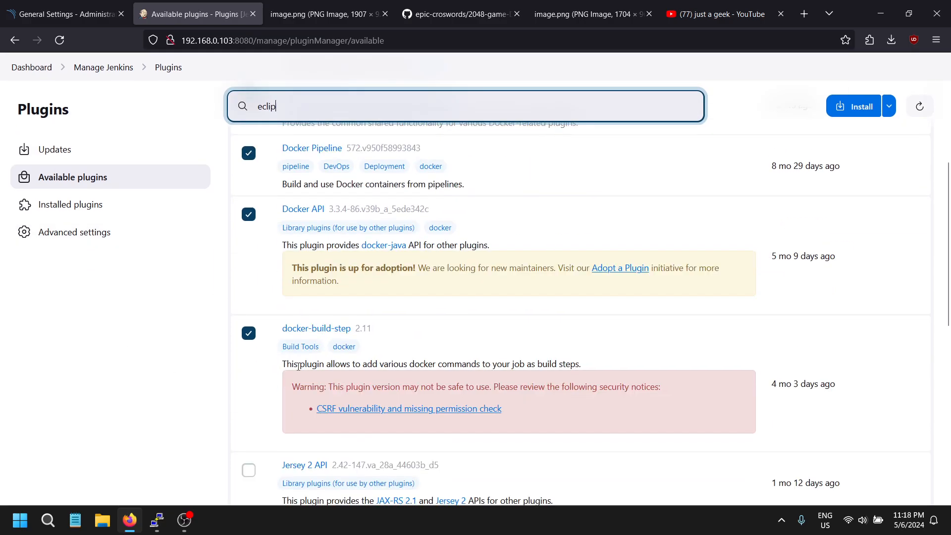
pyautogui.scroll(-3)
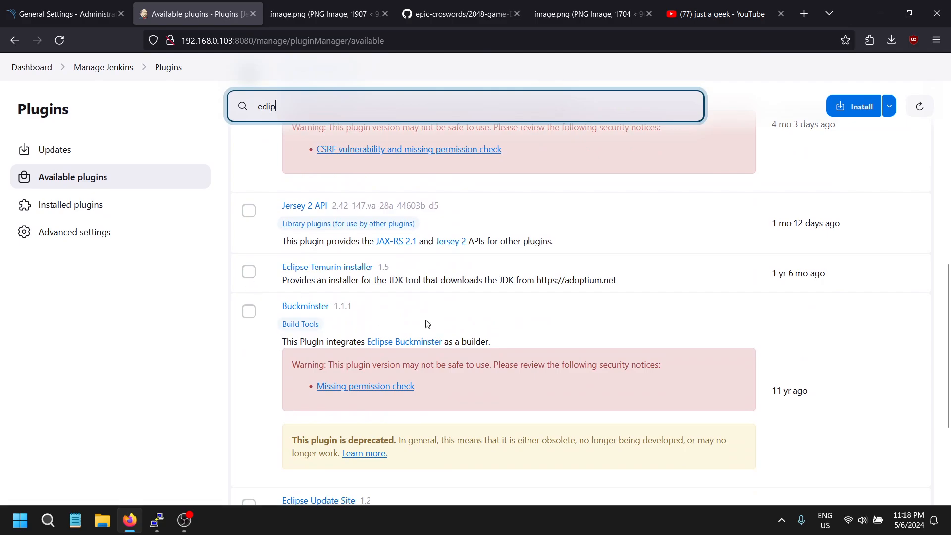
pyautogui.moveTo(314, 274)
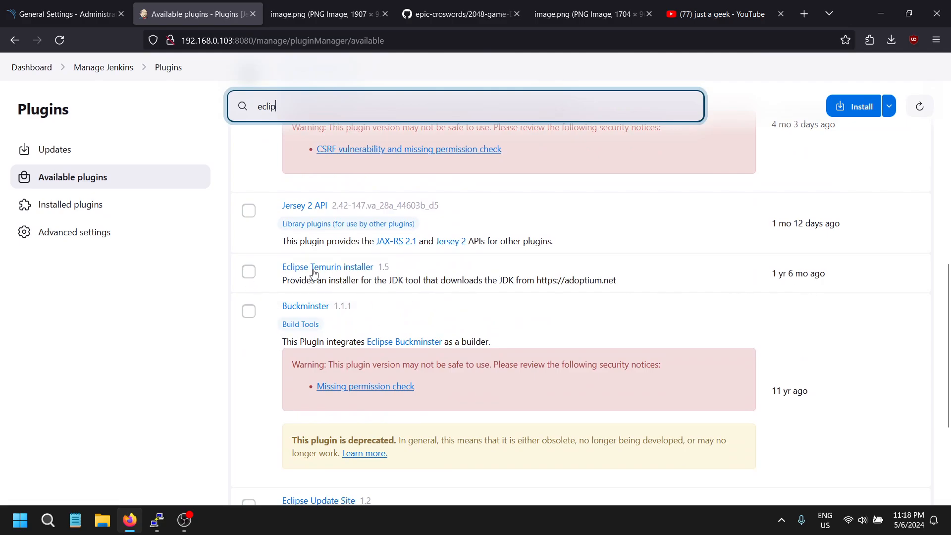
pyautogui.click(248, 271)
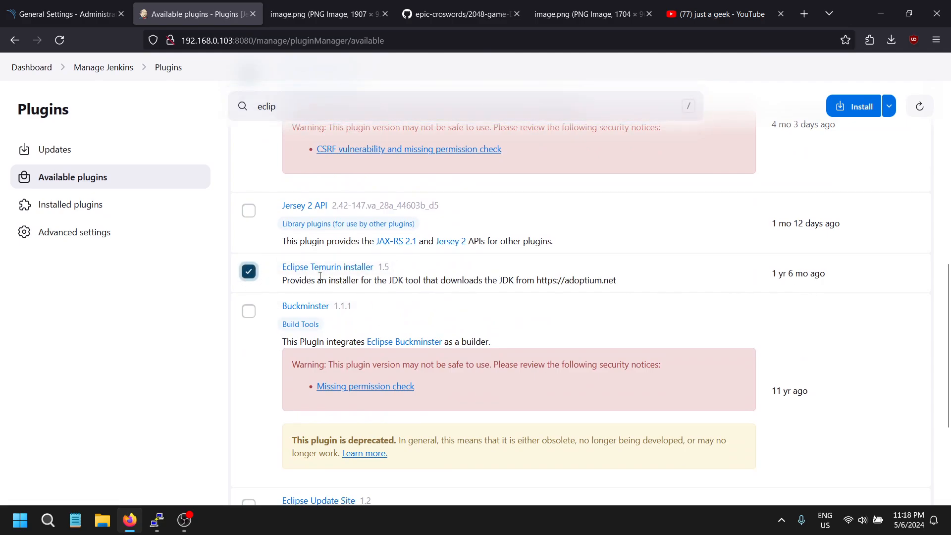
pyautogui.scroll(3)
pyautogui.write('nod')
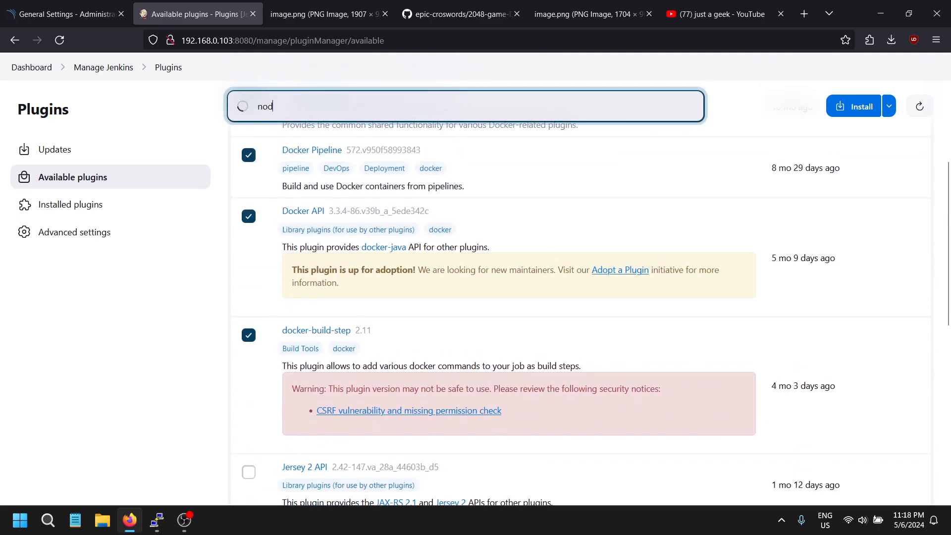
# Step: Search 'nodejs' to bring the NodeJS plugin into the selection list
pyautogui.write('e')
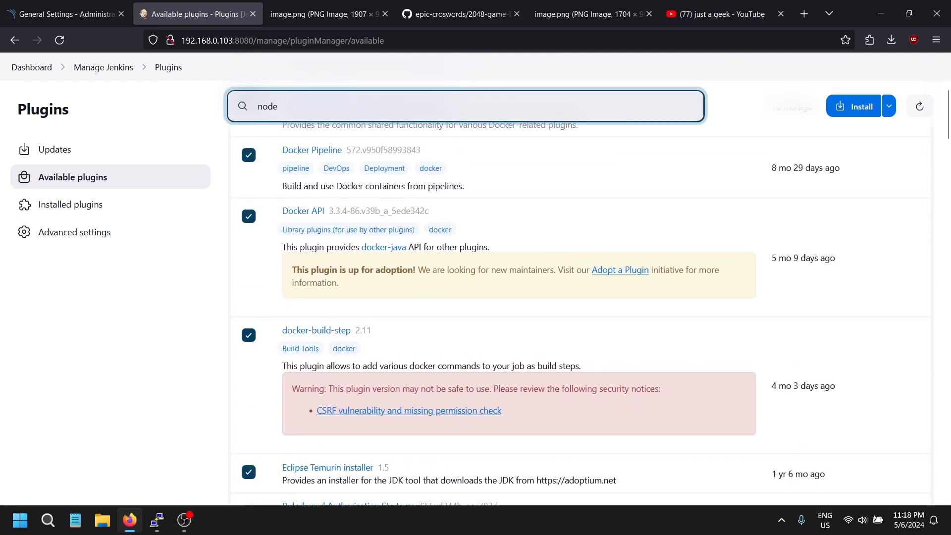
pyautogui.write('js')
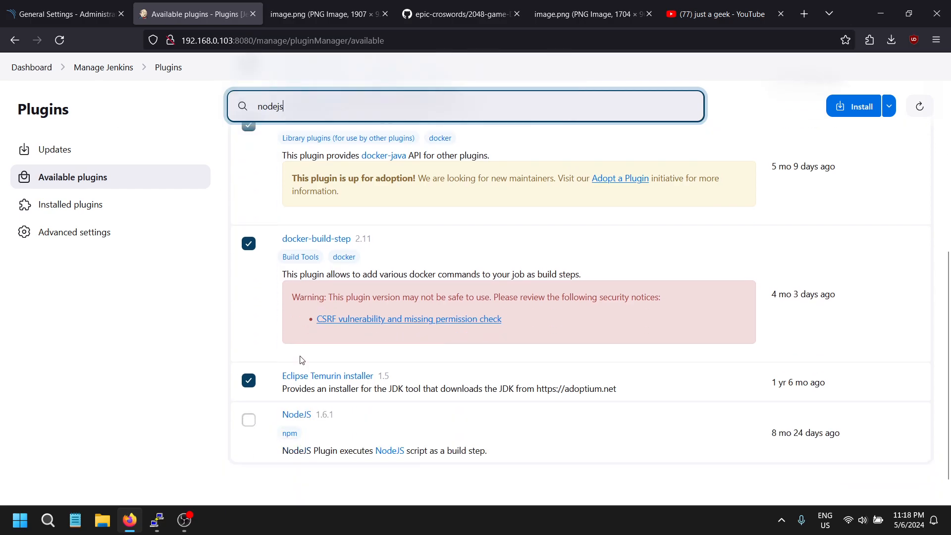
pyautogui.scroll(3)
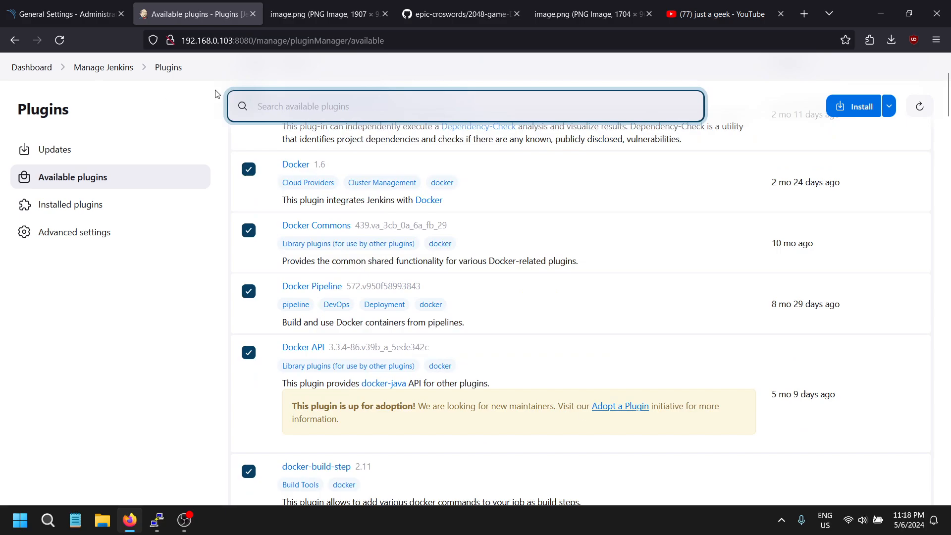
pyautogui.scroll(3)
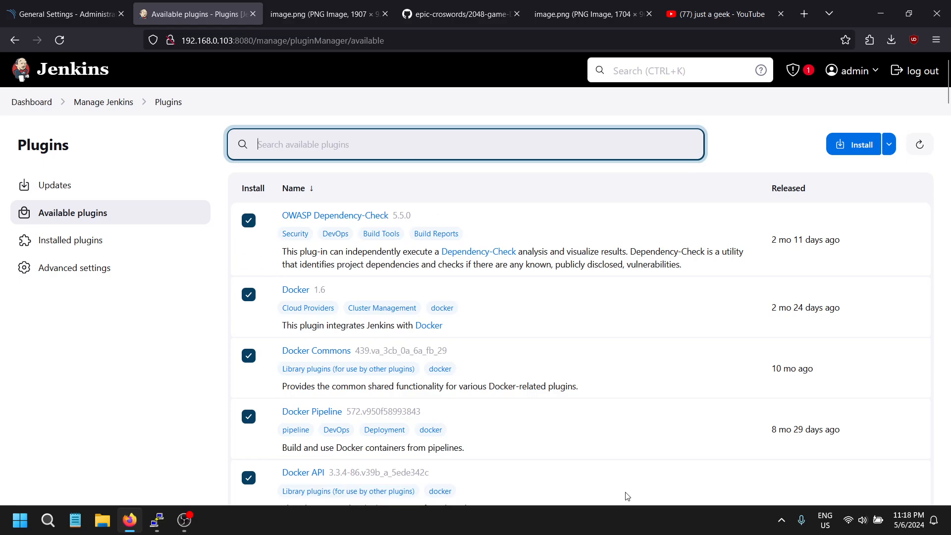
pyautogui.moveTo(526, 322)
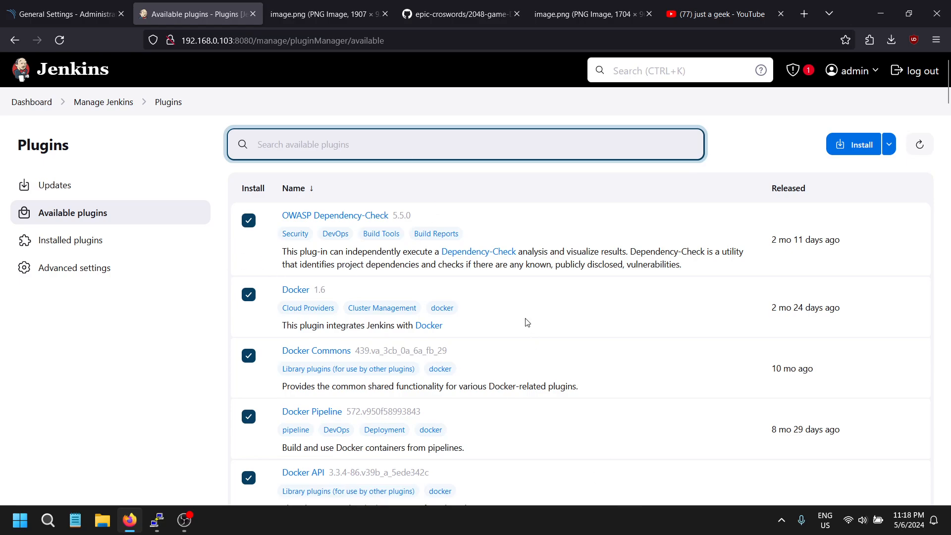
# Step: Search 'sonarqube', tick SonarQube Scanner and start installing all the chosen plugins
pyautogui.write('sonarqube')
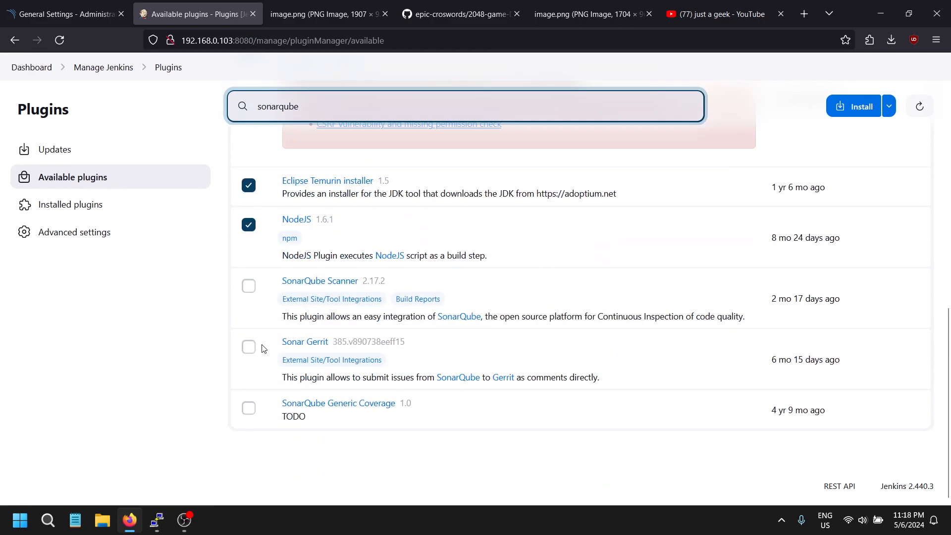
pyautogui.click(248, 285)
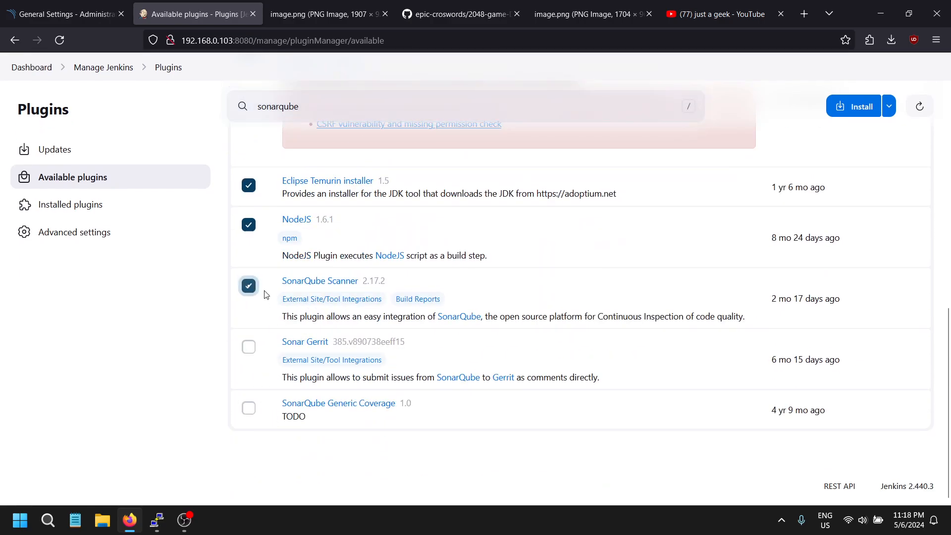
pyautogui.scroll(3)
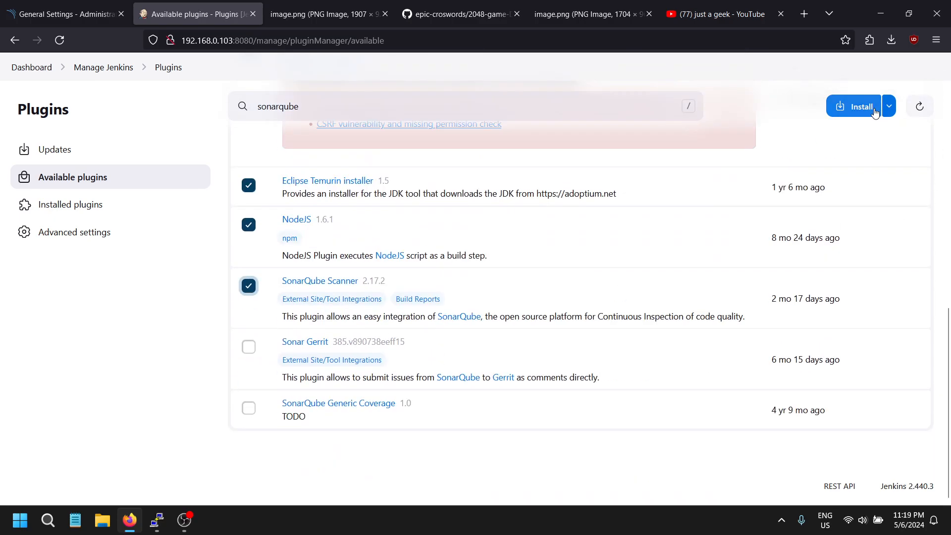
pyautogui.click(853, 106)
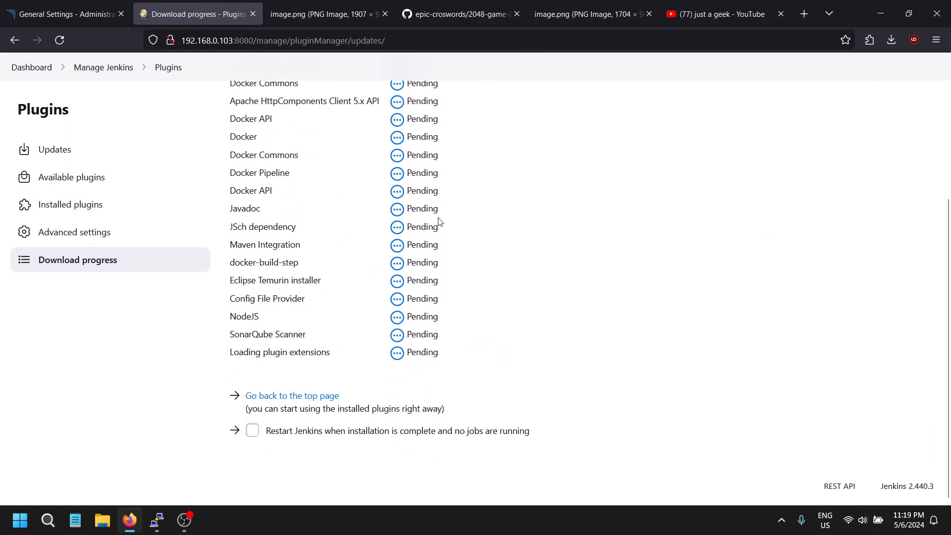
# Step: Scroll the download progress page as plugin statuses change, then switch to the 2048Game pipeline tab
pyautogui.scroll(3)
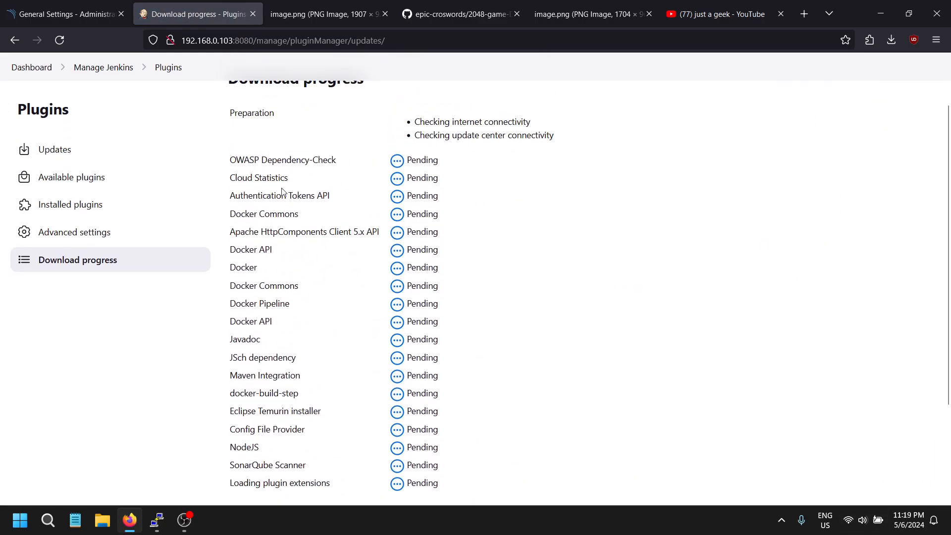
pyautogui.scroll(-3)
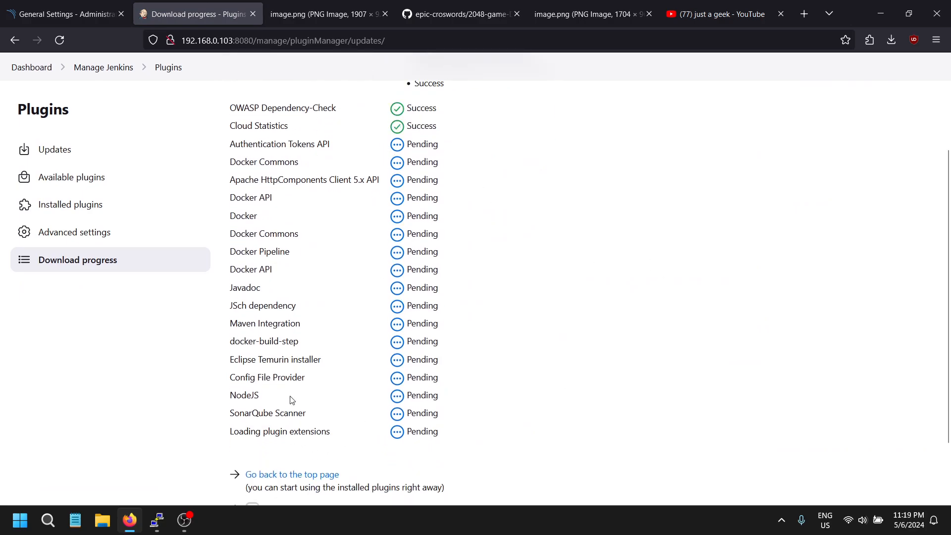
pyautogui.moveTo(289, 427)
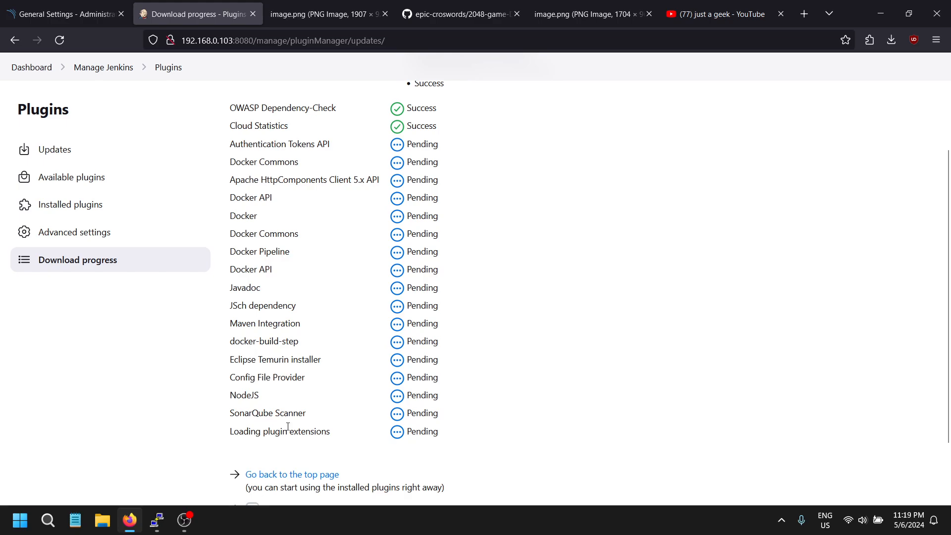
pyautogui.click(169, 12)
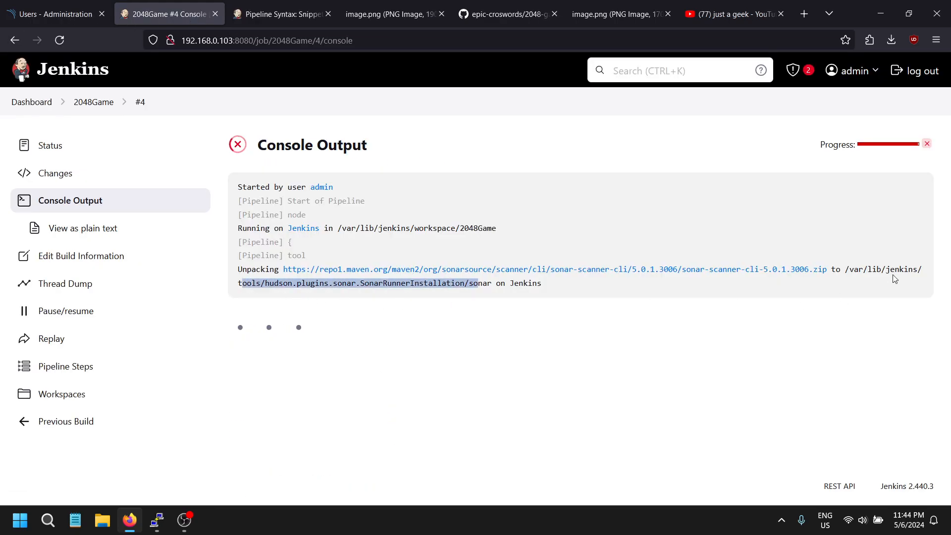
pyautogui.moveTo(813, 277)
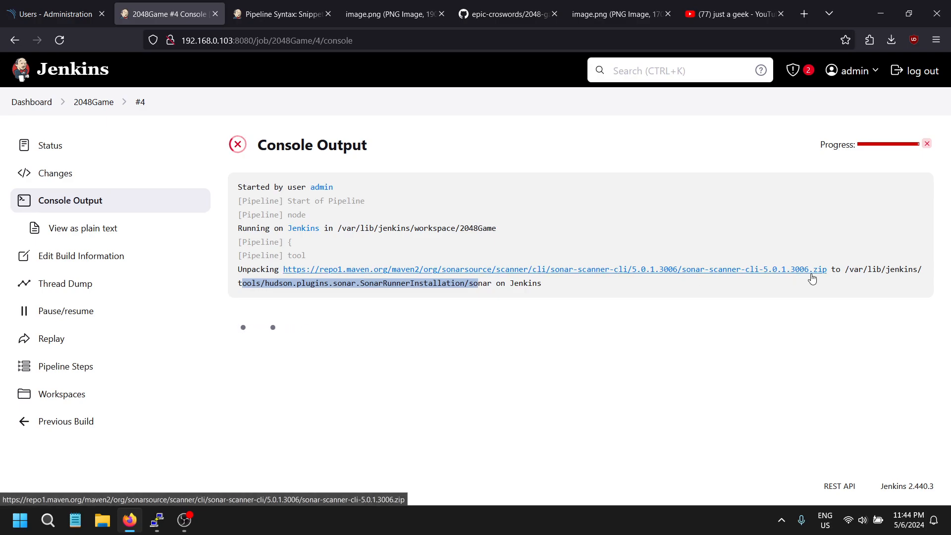
pyautogui.moveTo(641, 296)
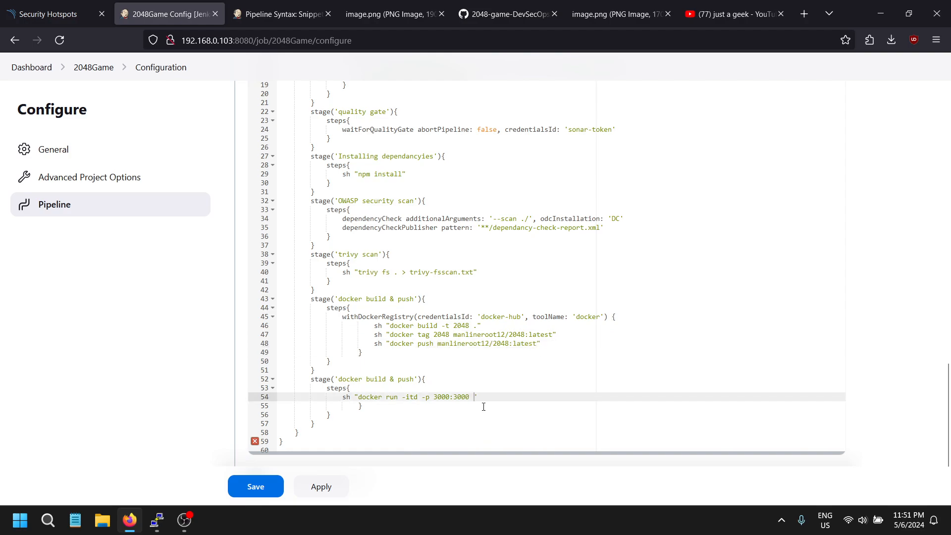
# Step: Complete line 54's docker run command with the manlineroot12/2048:latest image on port 3000
pyautogui.write('manlineroot12/2048:latest"')
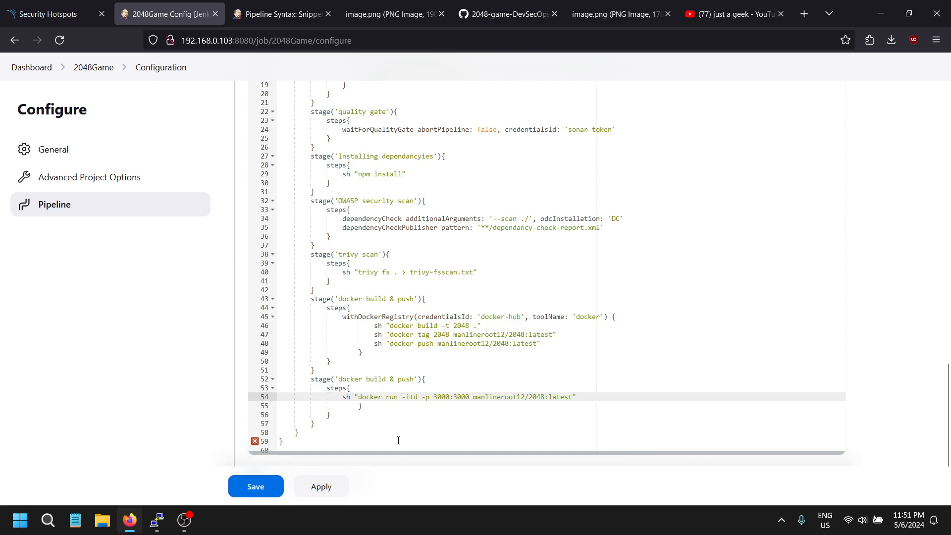
pyautogui.moveTo(601, 529)
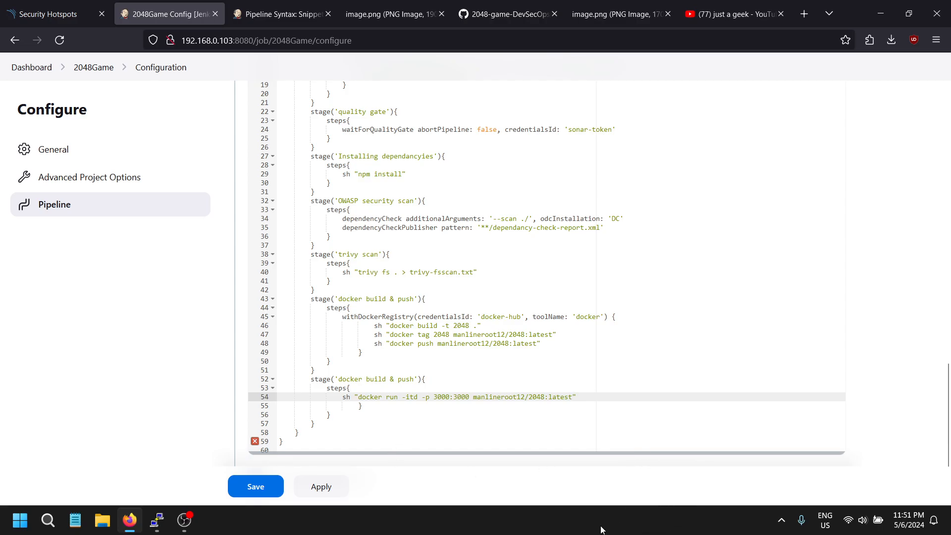
pyautogui.moveTo(576, 417)
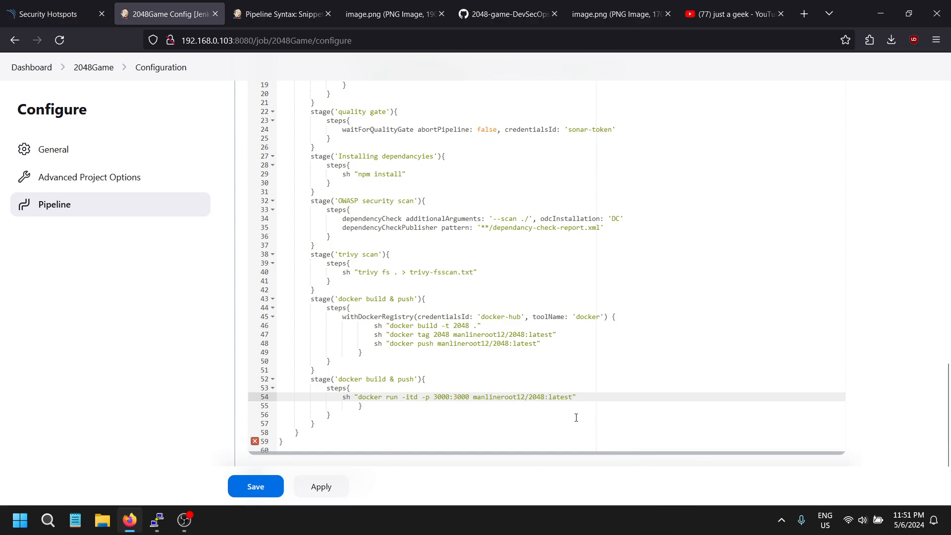